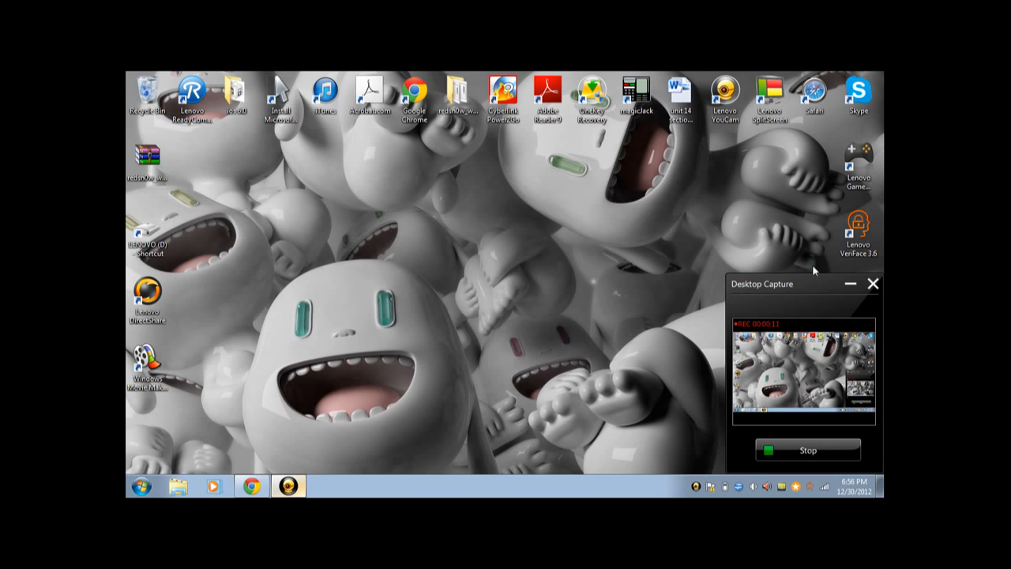
Step: Drag the Windows Movie Maker 2.6 shortcut from the left column to the desktop centre
click(873, 283)
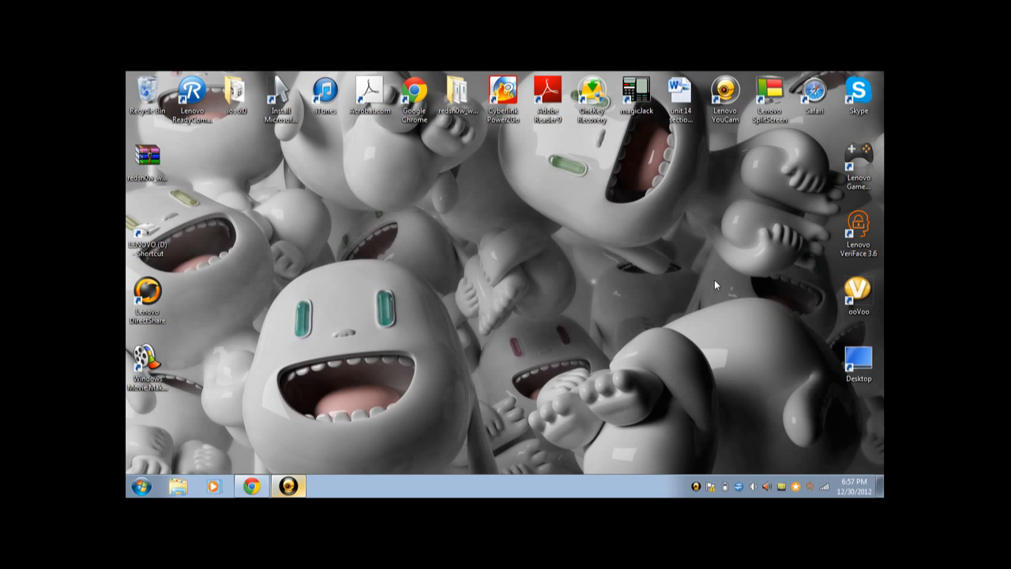
mouse_move(577, 360)
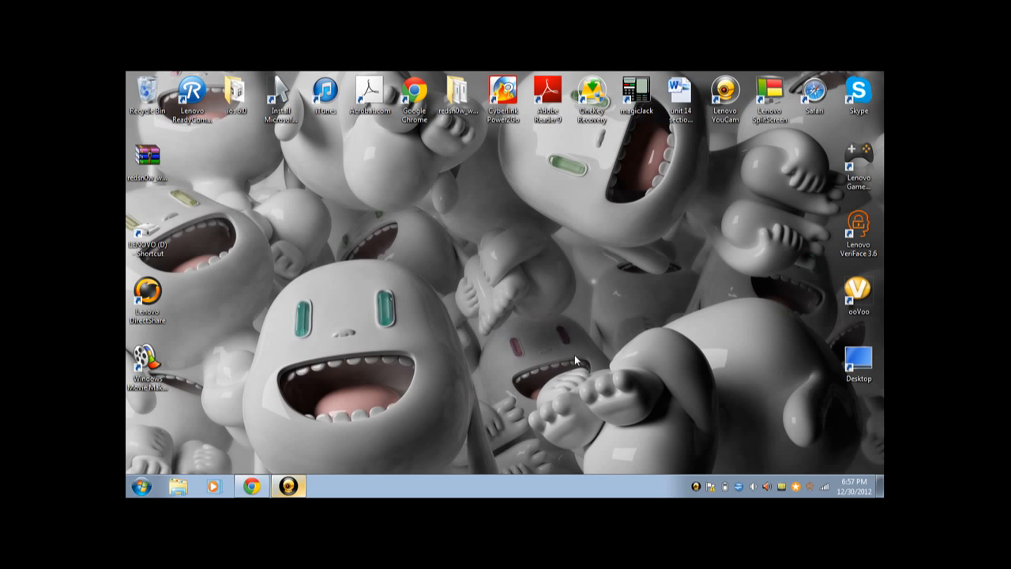
mouse_move(378, 484)
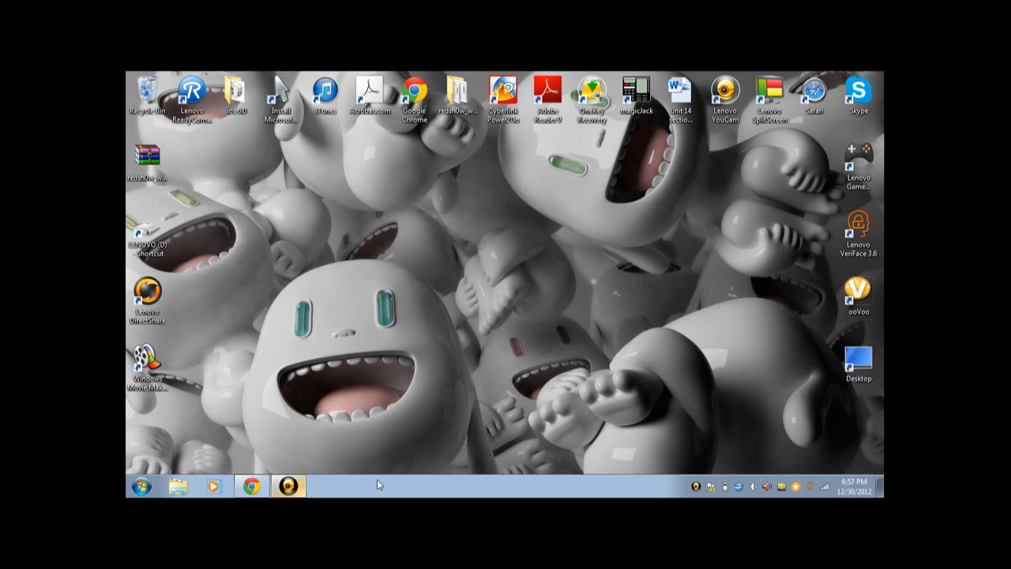
mouse_move(449, 248)
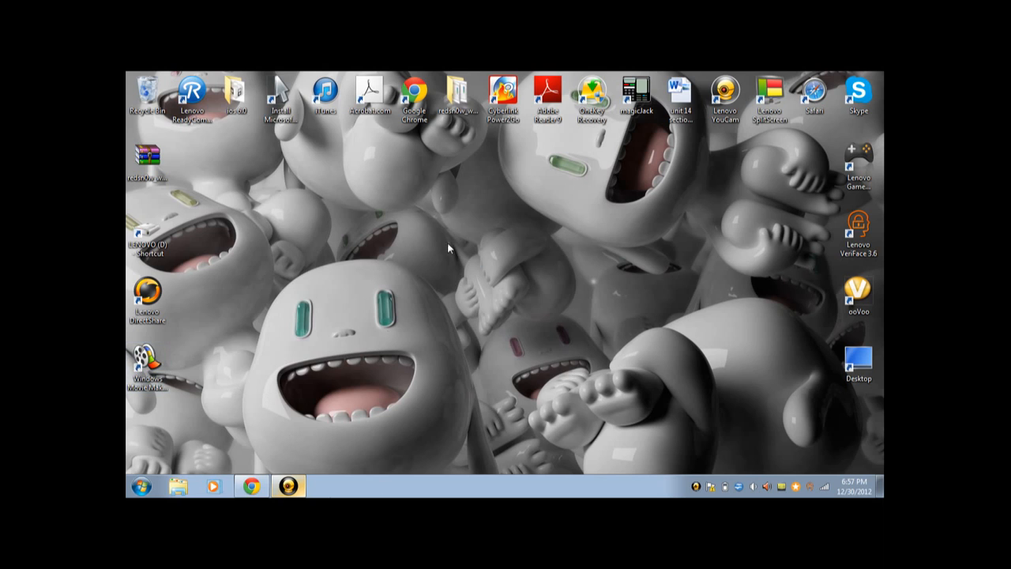
drag(146, 363, 459, 237)
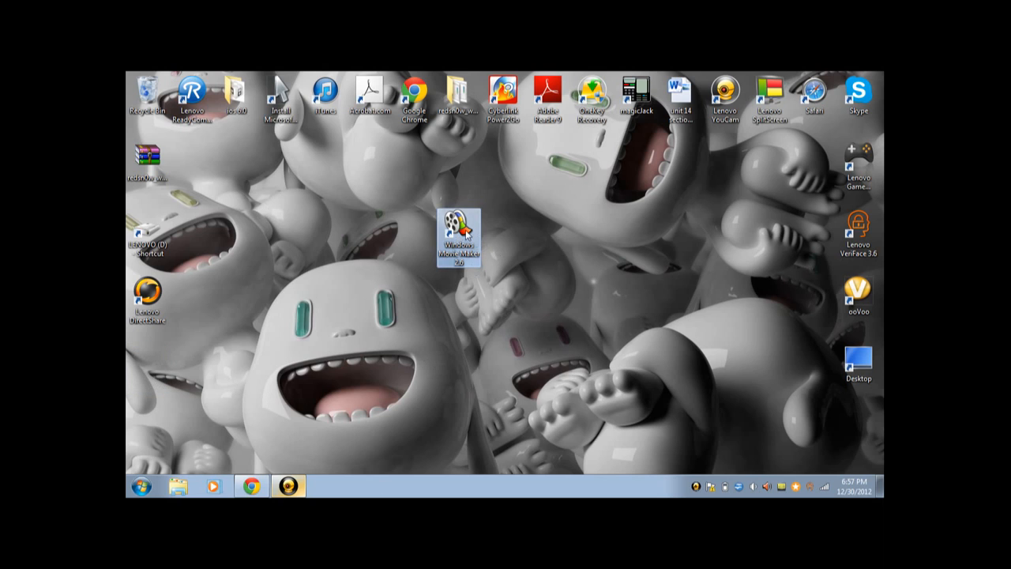
drag(459, 237, 504, 237)
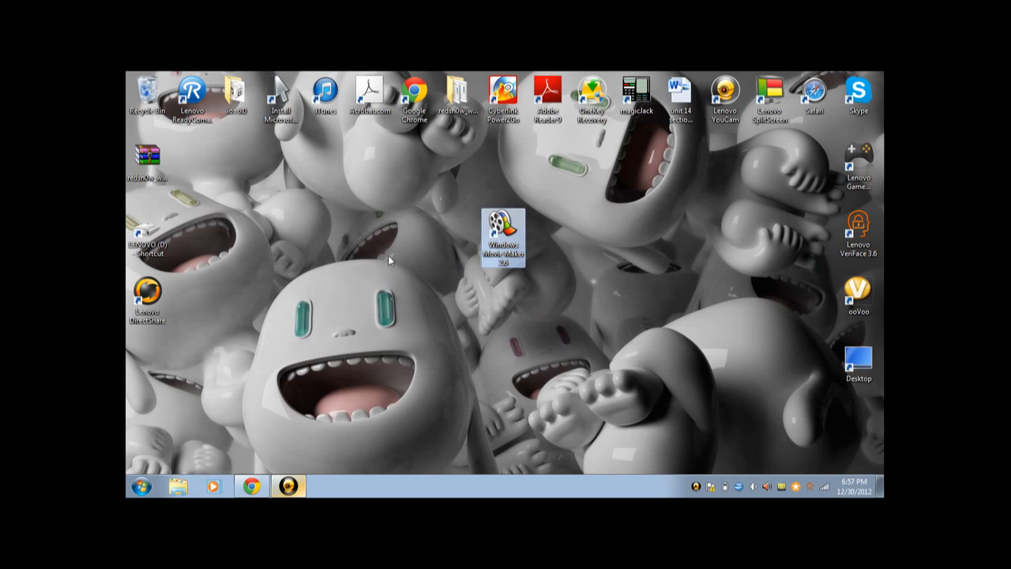
mouse_move(449, 374)
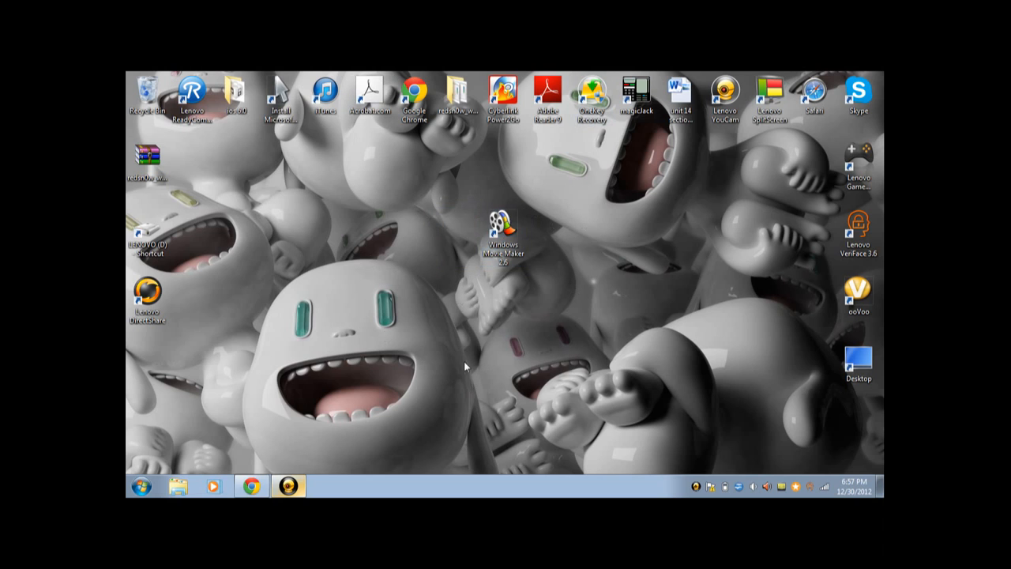
mouse_move(568, 286)
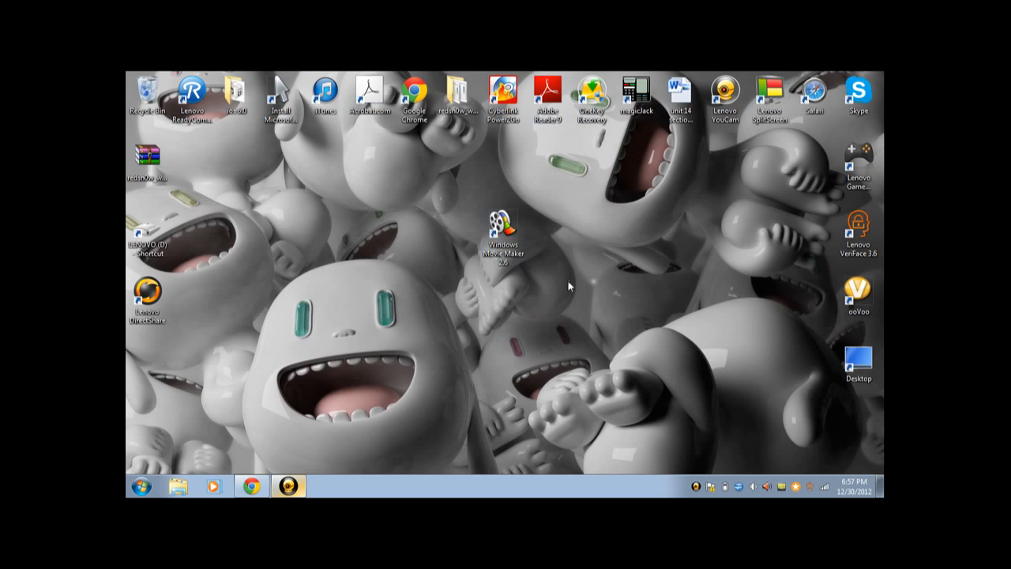
click(504, 229)
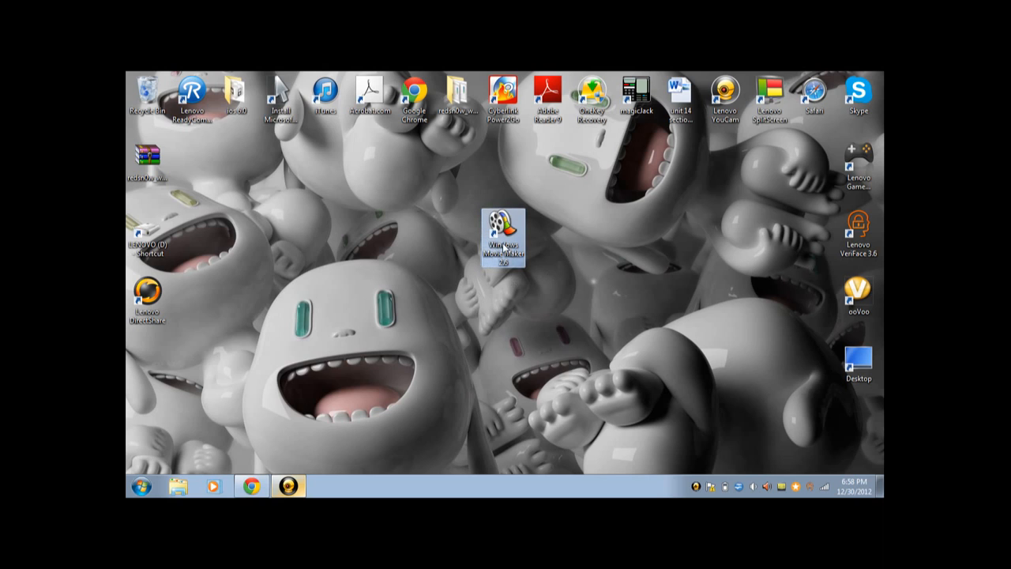
Step: Launch Windows Movie Maker from its desktop shortcut and clear the picture selection
double_click(505, 229)
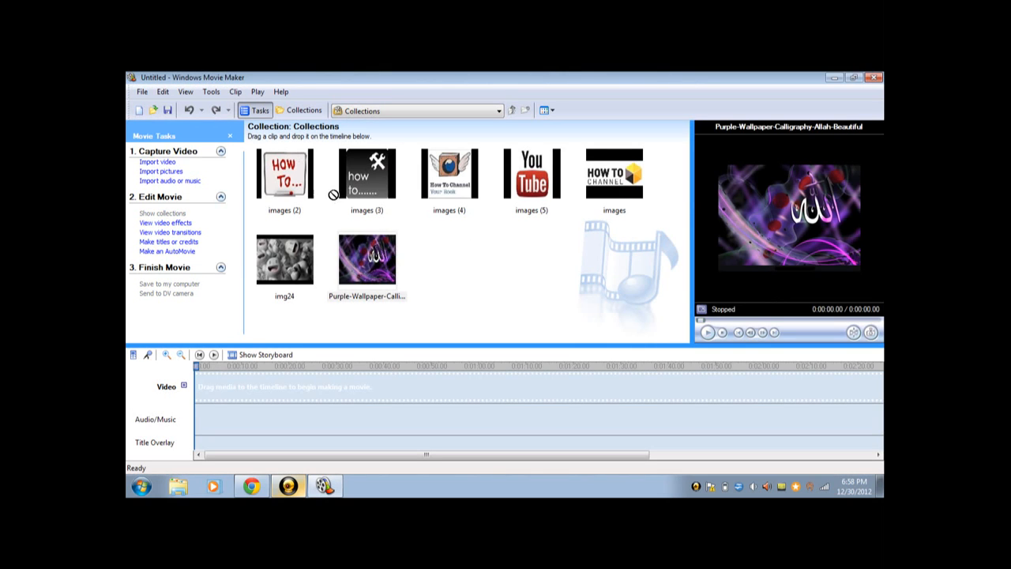
right_click(413, 260)
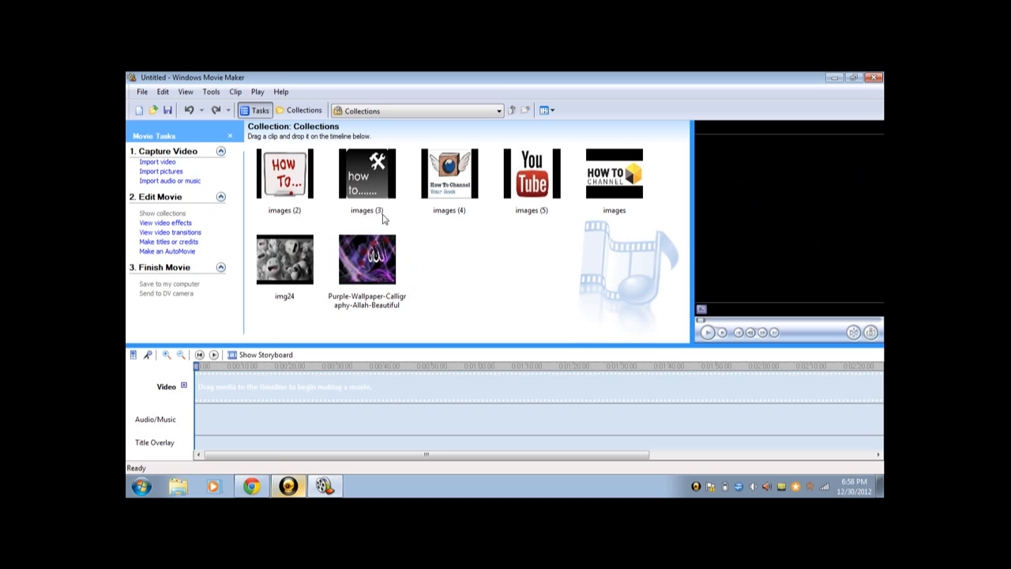
click(285, 172)
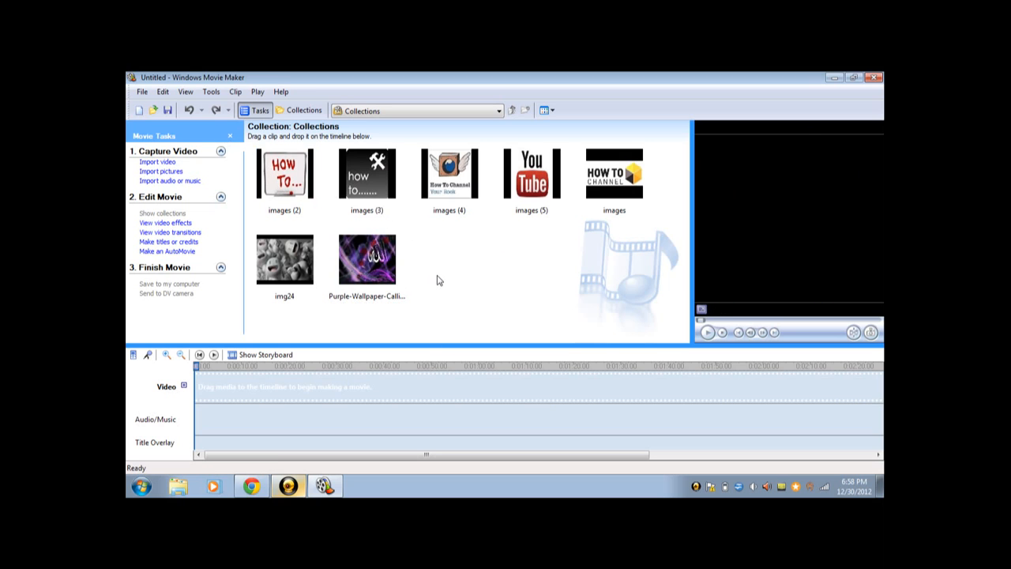
mouse_move(195, 293)
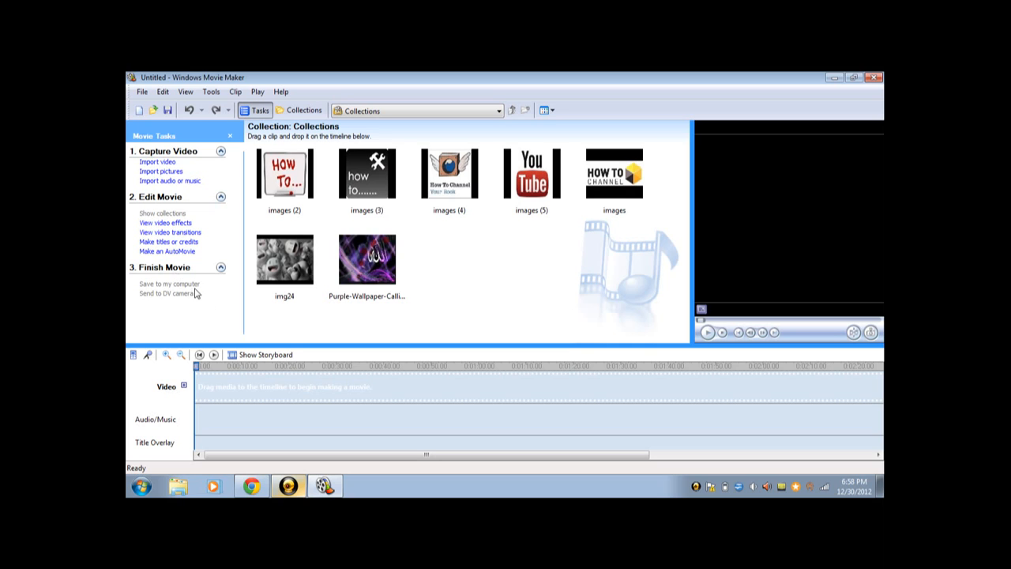
mouse_move(201, 213)
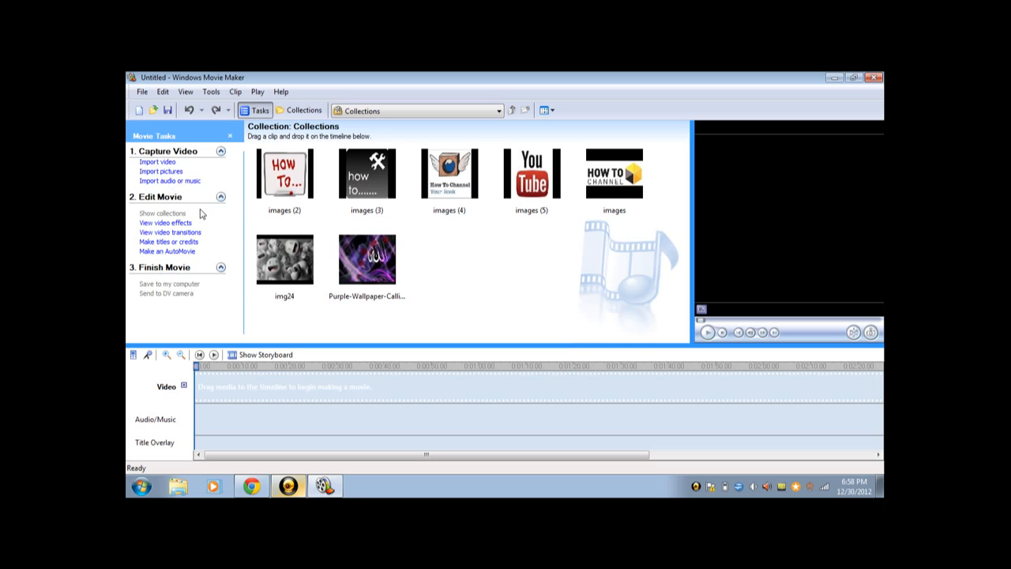
mouse_move(249, 200)
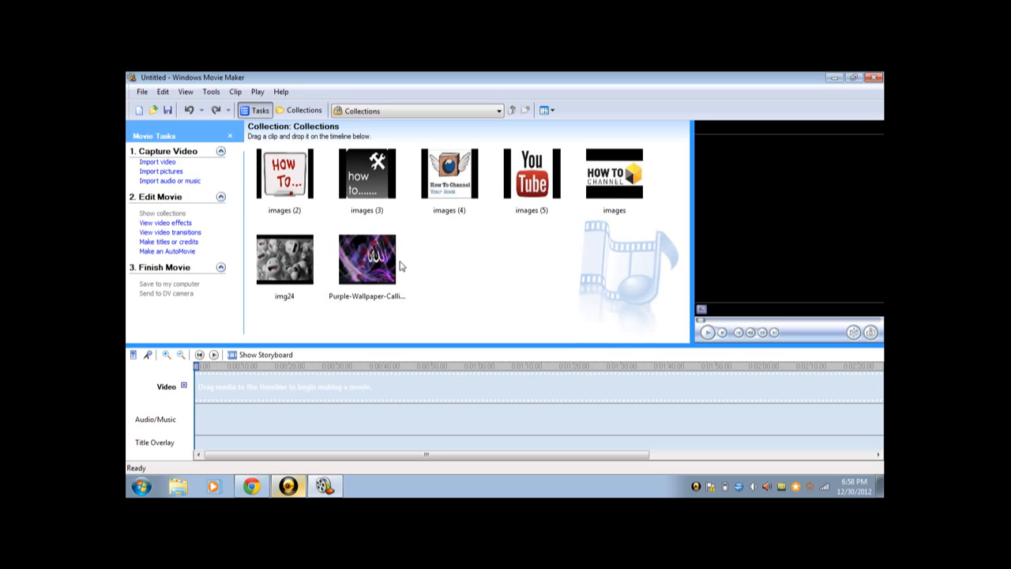
Step: Paste images (2), images (3), img24 and the purple calligraphy wallpaper onto the timeline
click(367, 259)
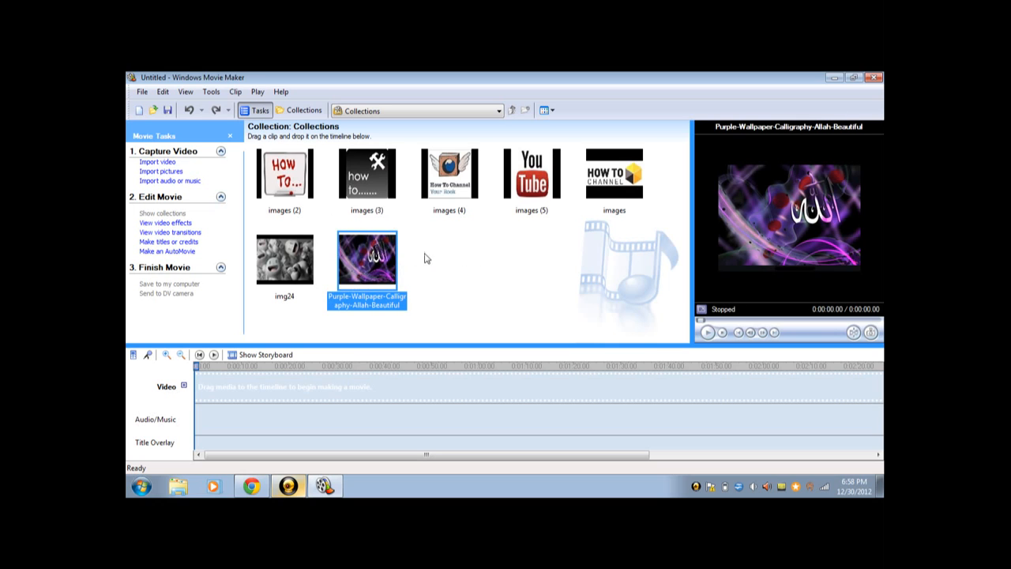
click(366, 172)
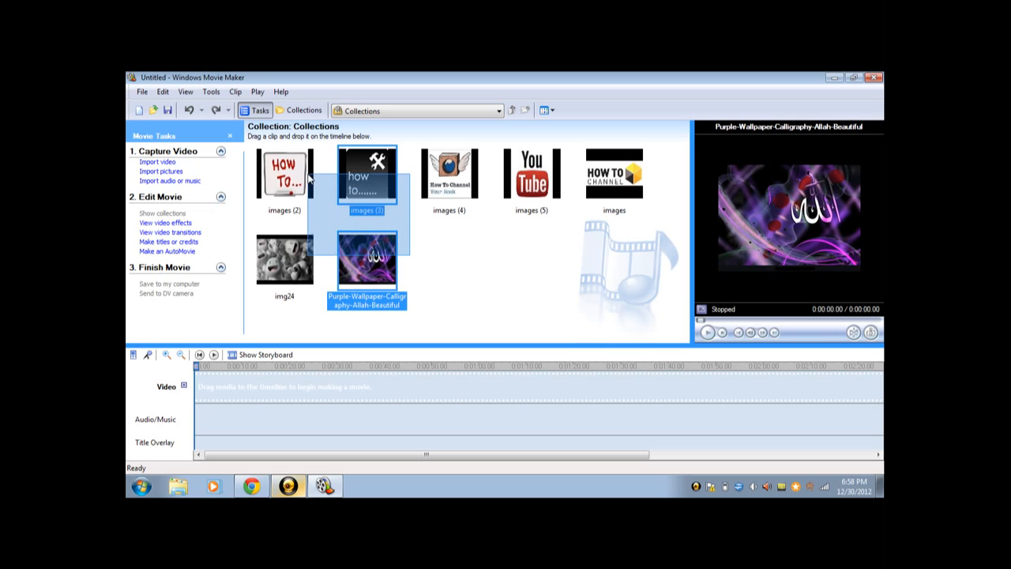
right_click(366, 172)
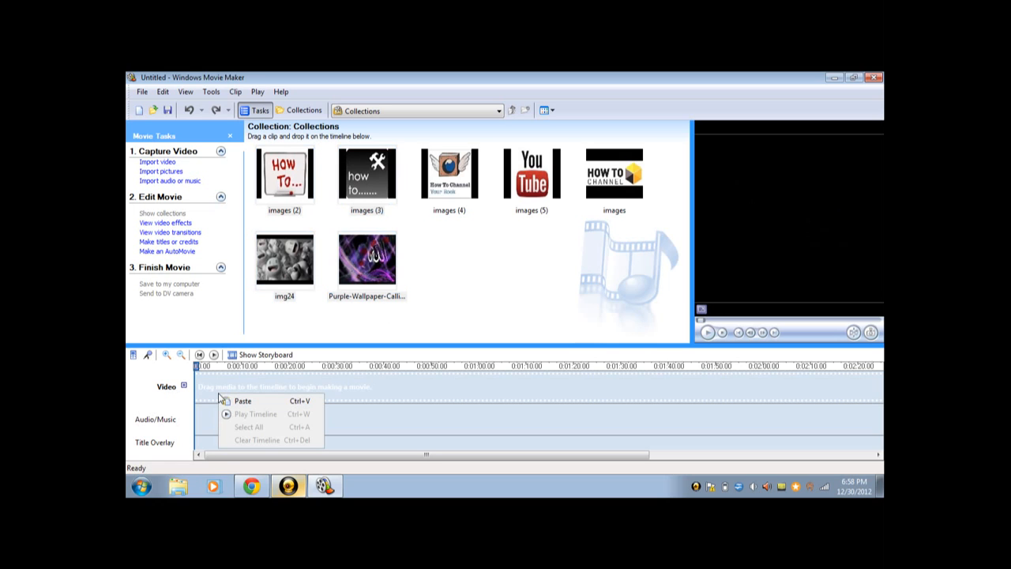
click(242, 401)
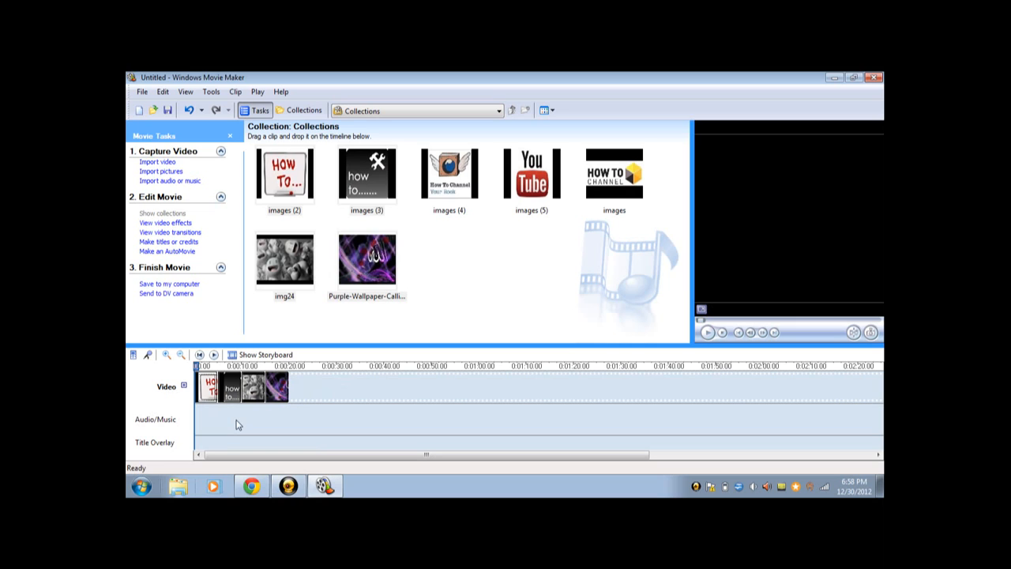
click(231, 387)
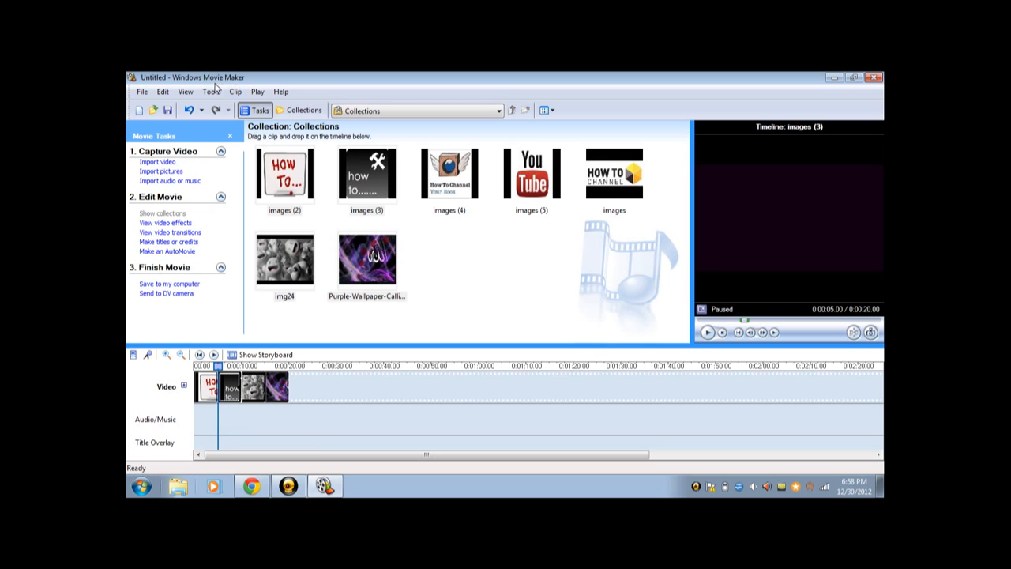
Step: In Options, set picture duration to 5 seconds and aspect ratio to 16:9
click(211, 91)
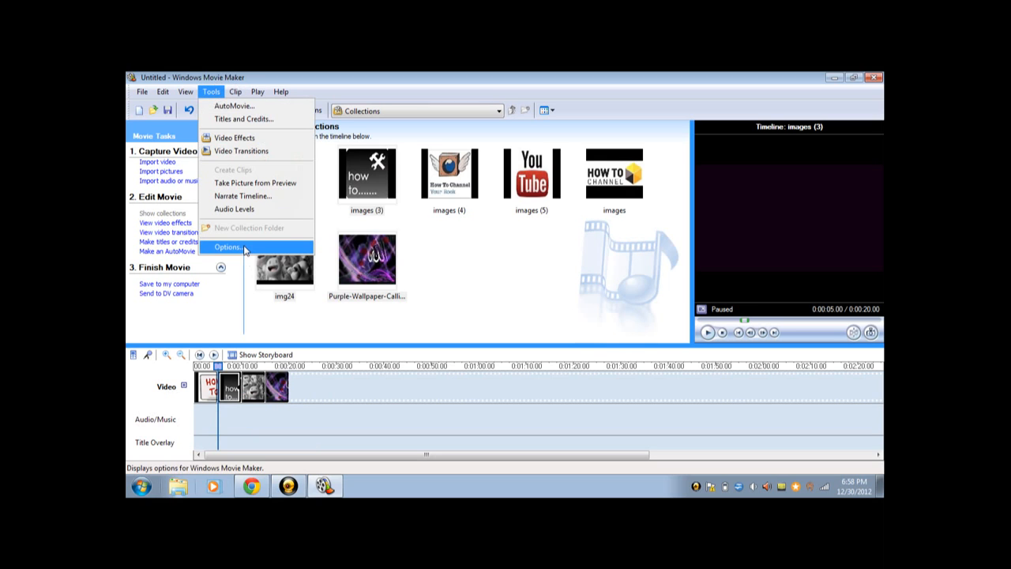
click(227, 247)
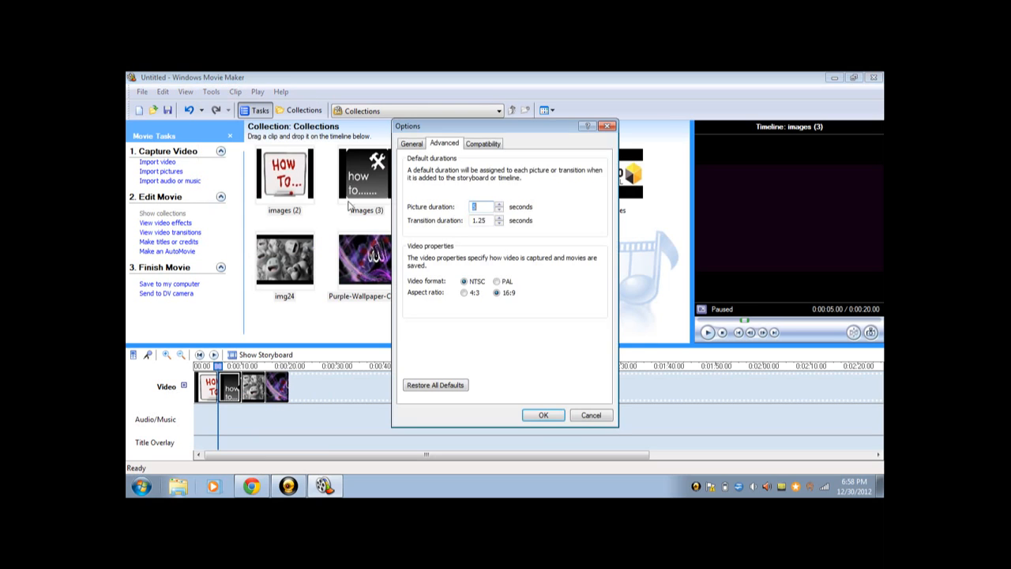
click(412, 143)
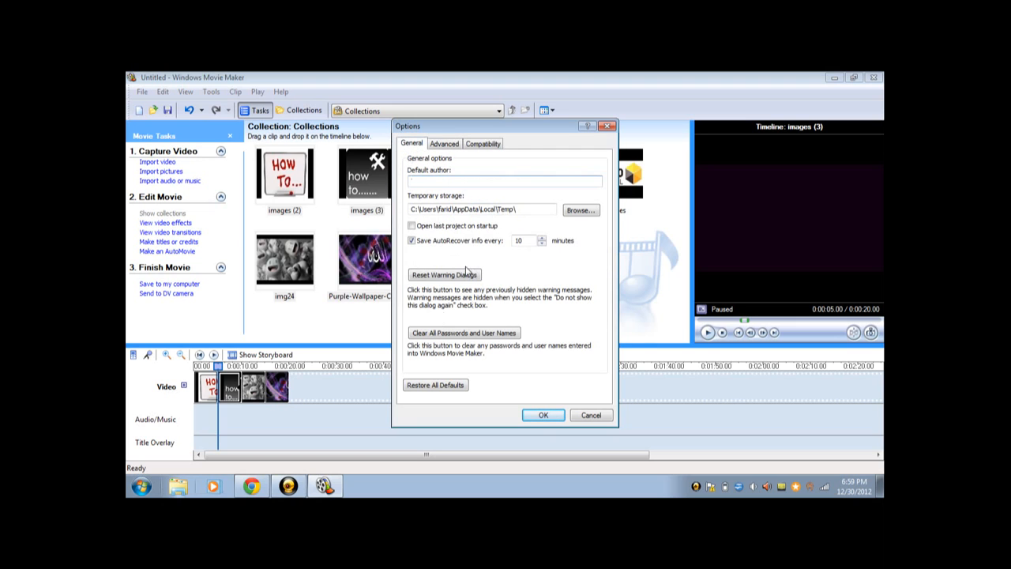
click(503, 181)
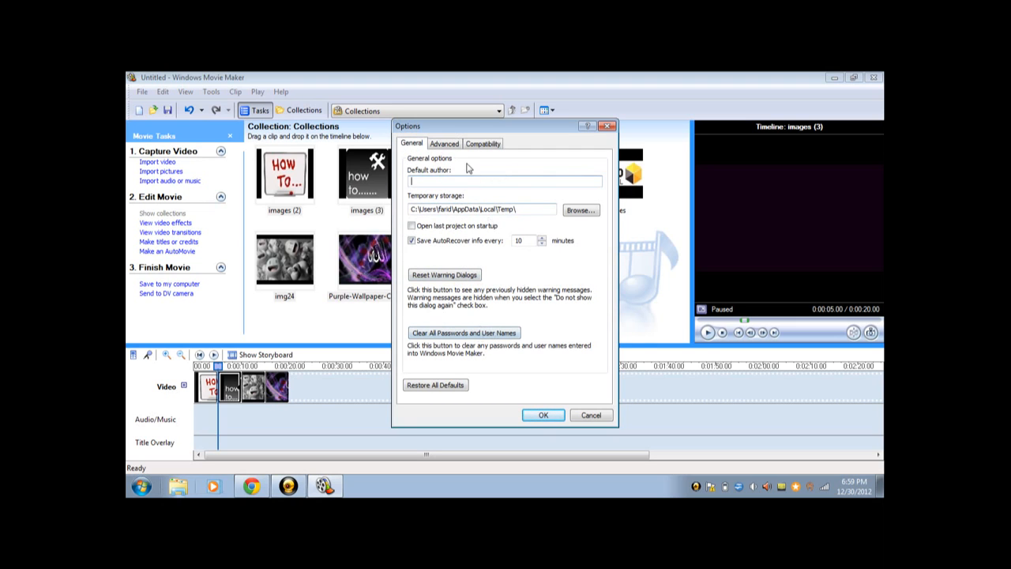
click(444, 143)
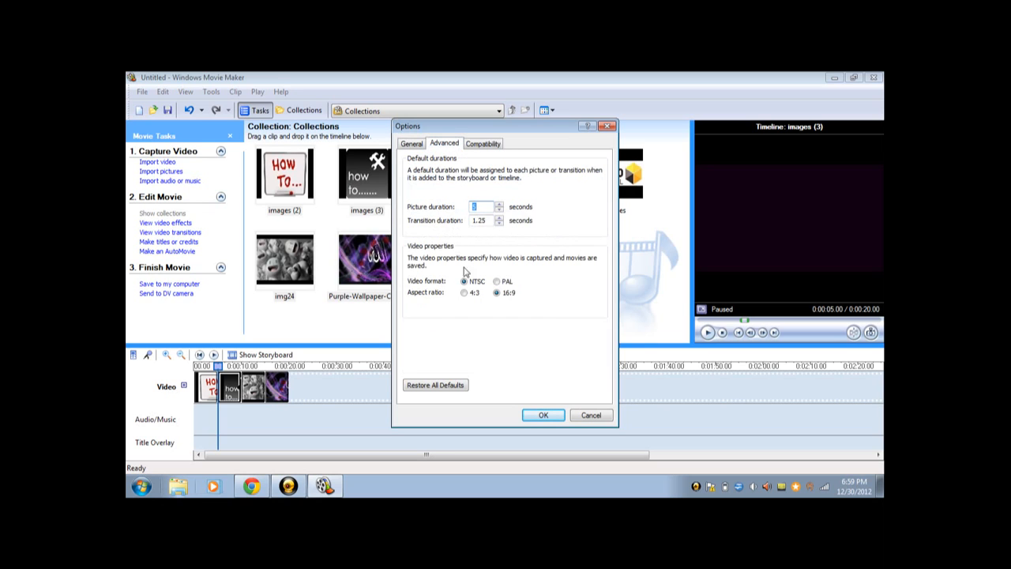
mouse_move(469, 314)
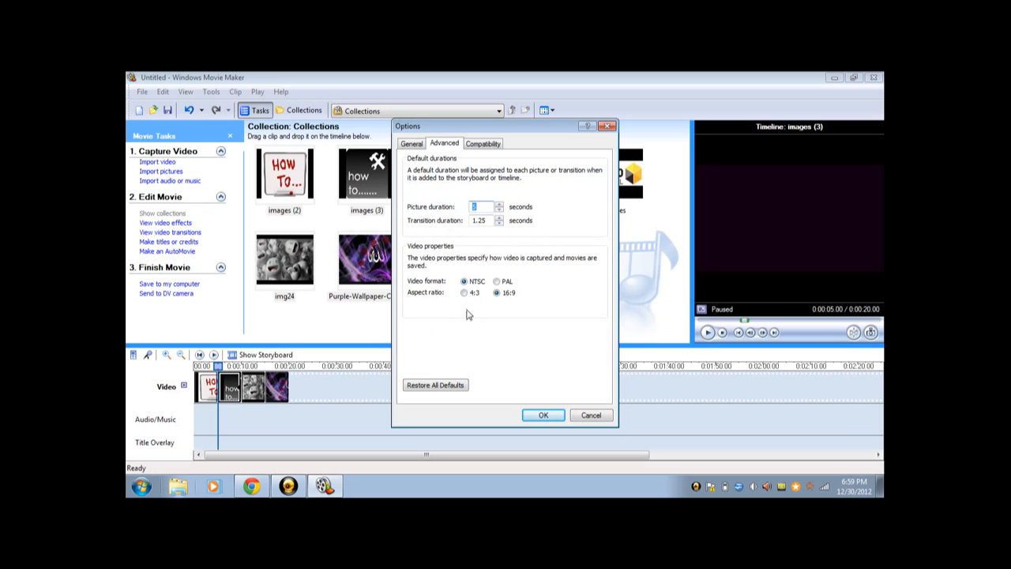
mouse_move(458, 300)
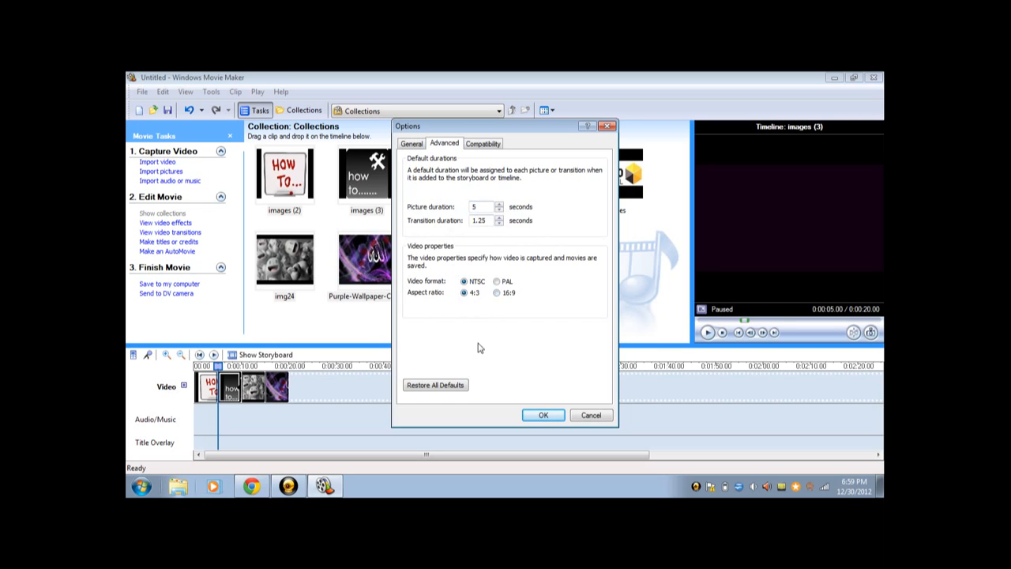
mouse_move(462, 257)
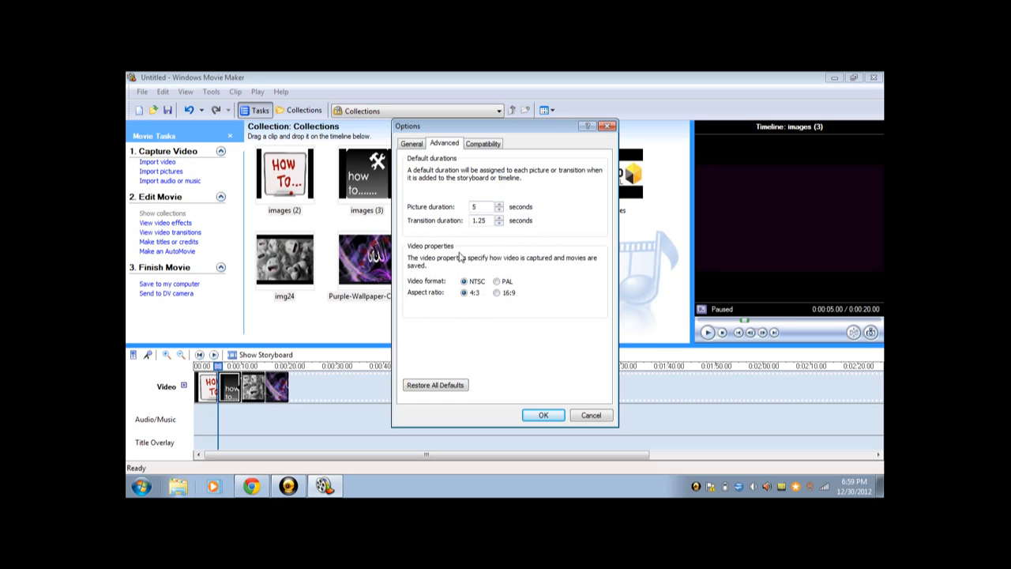
mouse_move(464, 297)
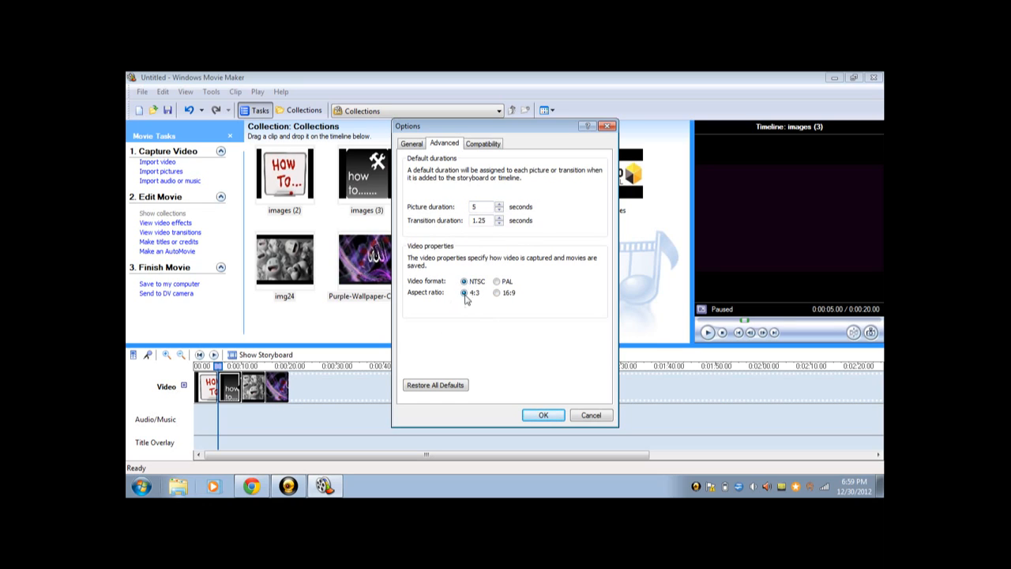
mouse_move(462, 293)
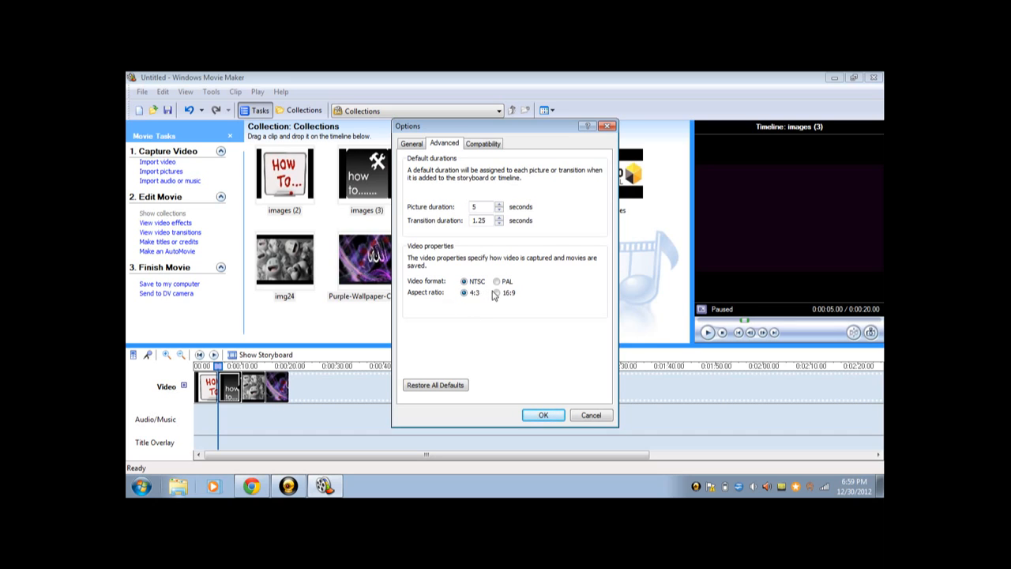
click(497, 293)
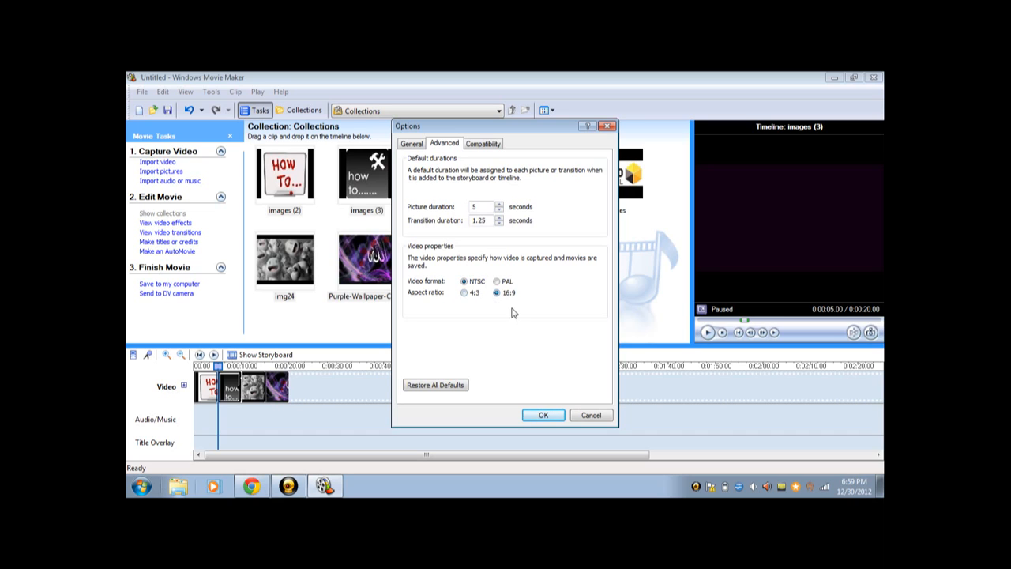
mouse_move(510, 307)
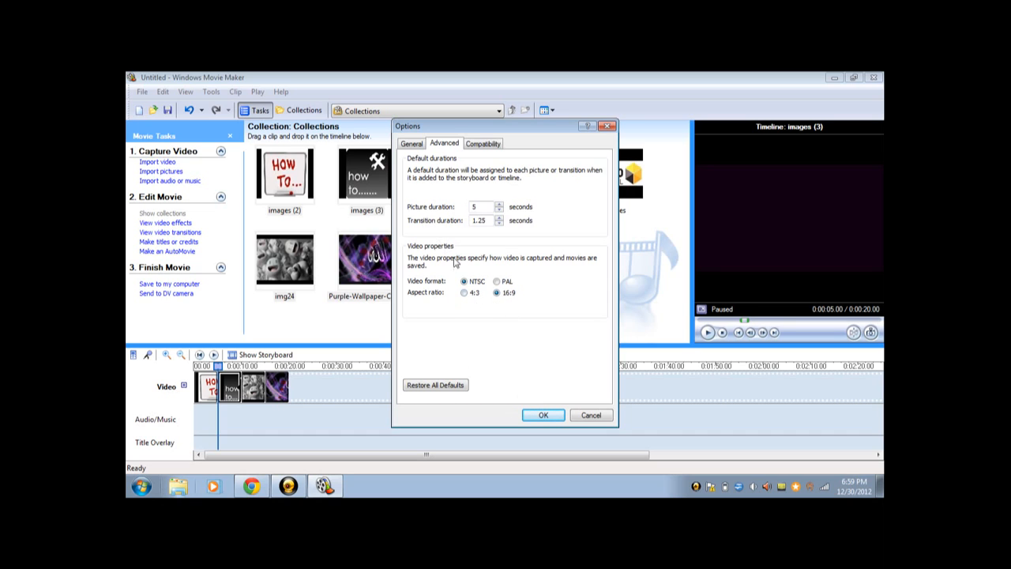
mouse_move(485, 311)
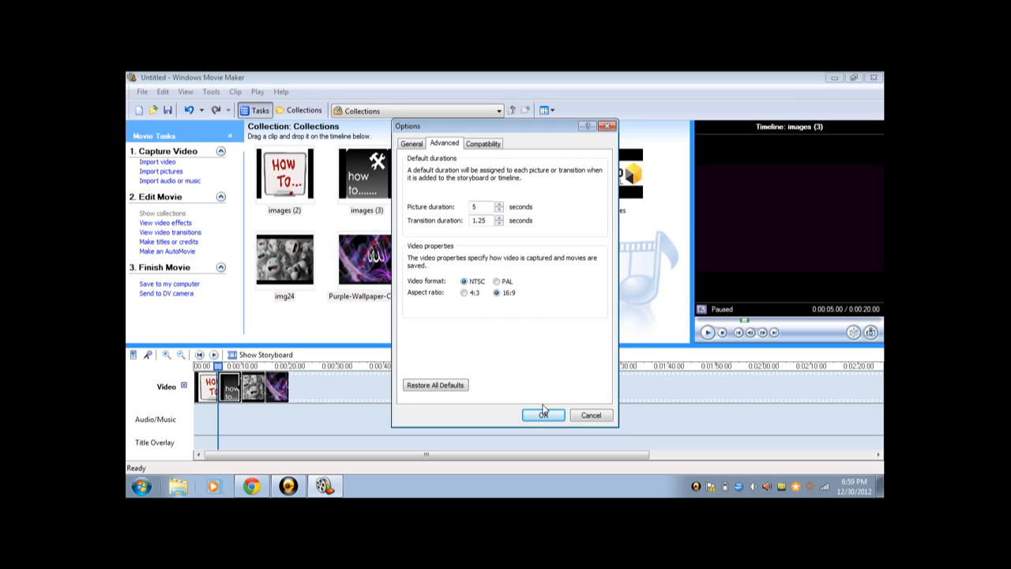
Step: Apply the options and start saving the movie as 'HD testing 1' in My Videos
click(543, 415)
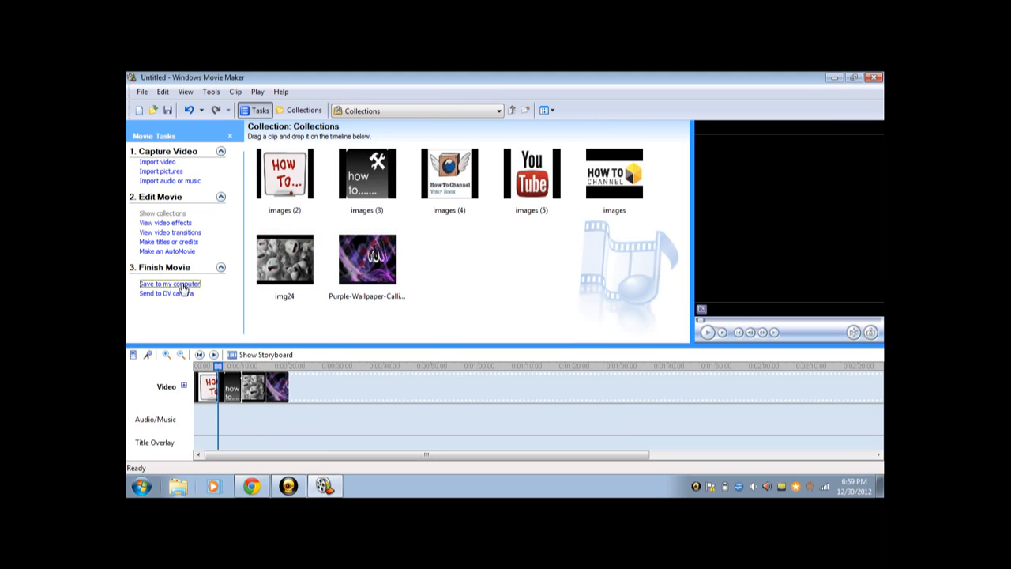
click(169, 284)
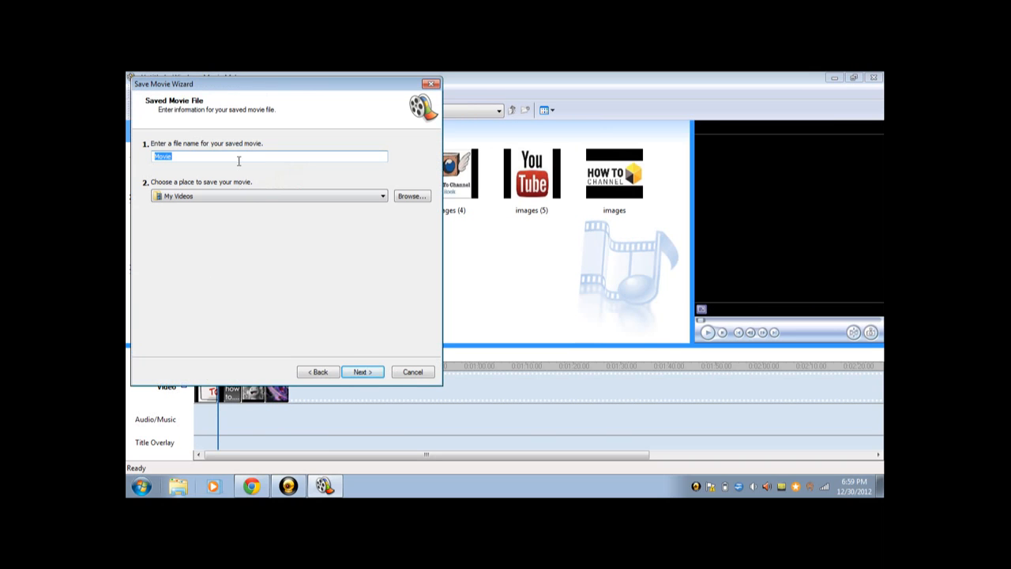
text(Movi)
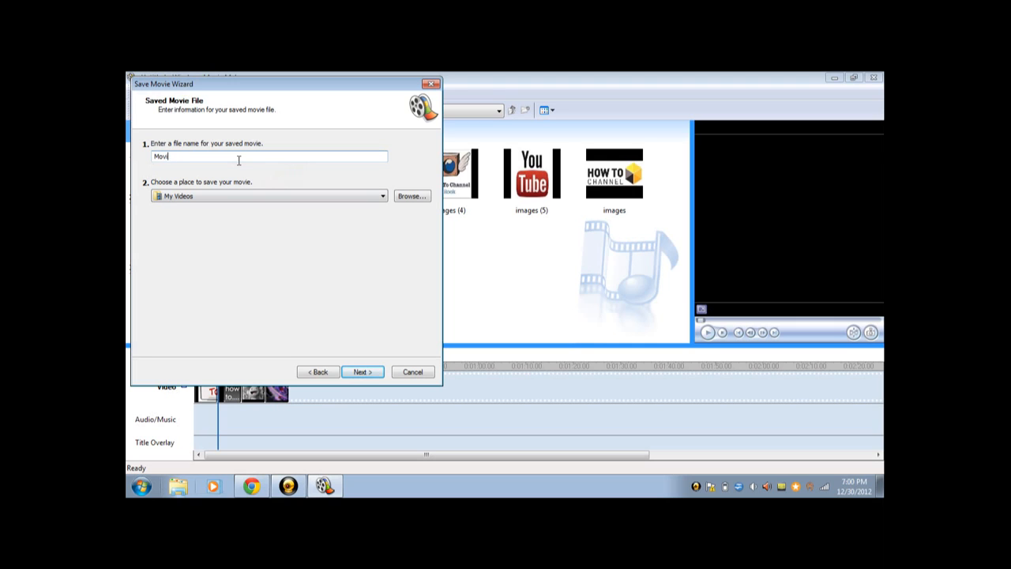
text(H)
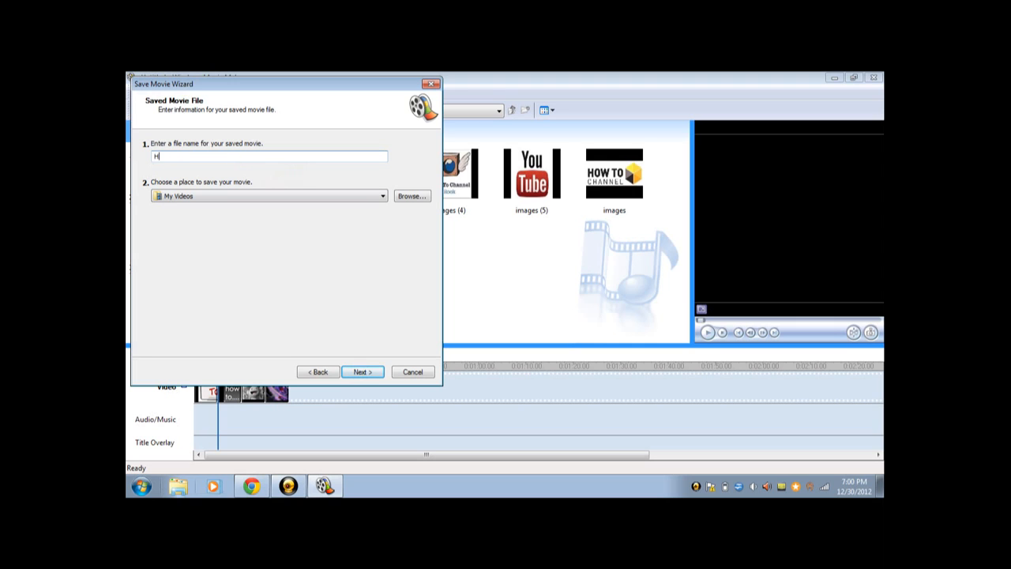
text(D te)
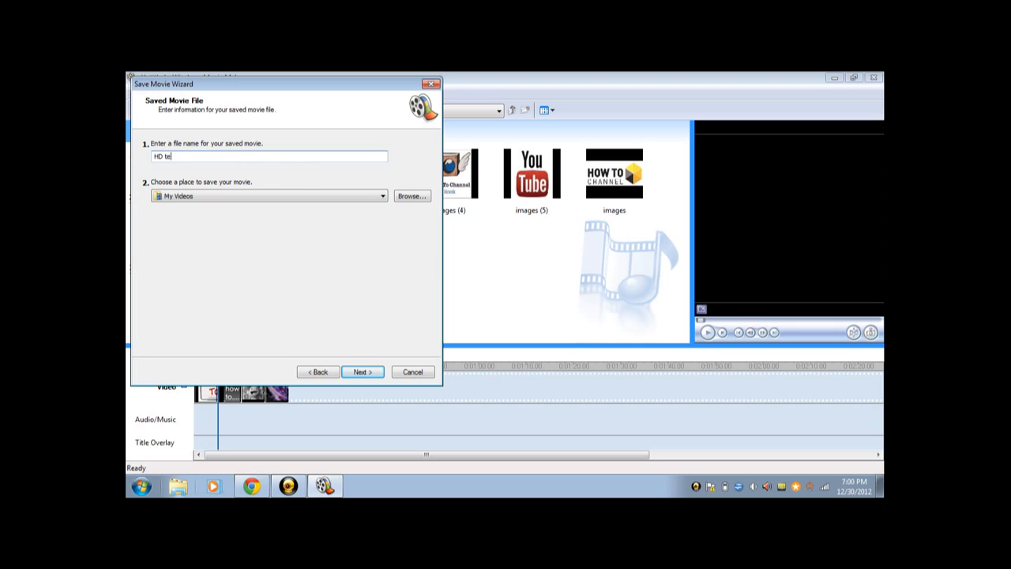
text(sting)
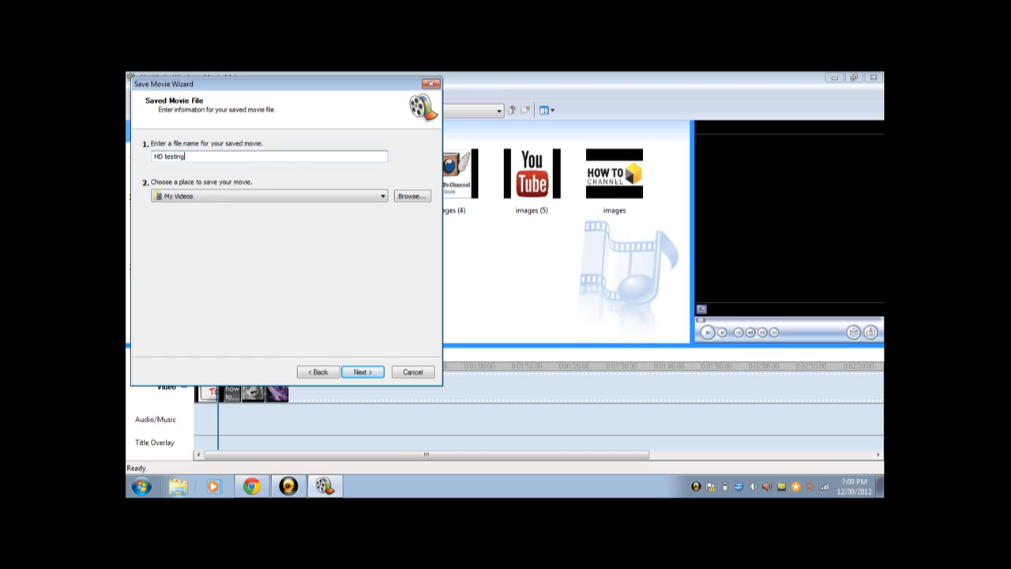
text(1)
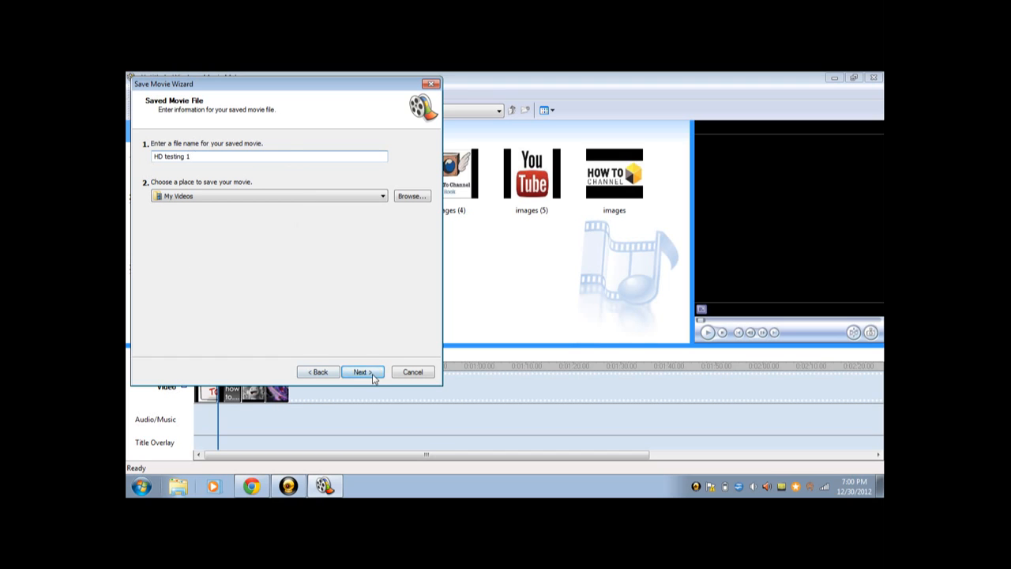
click(362, 371)
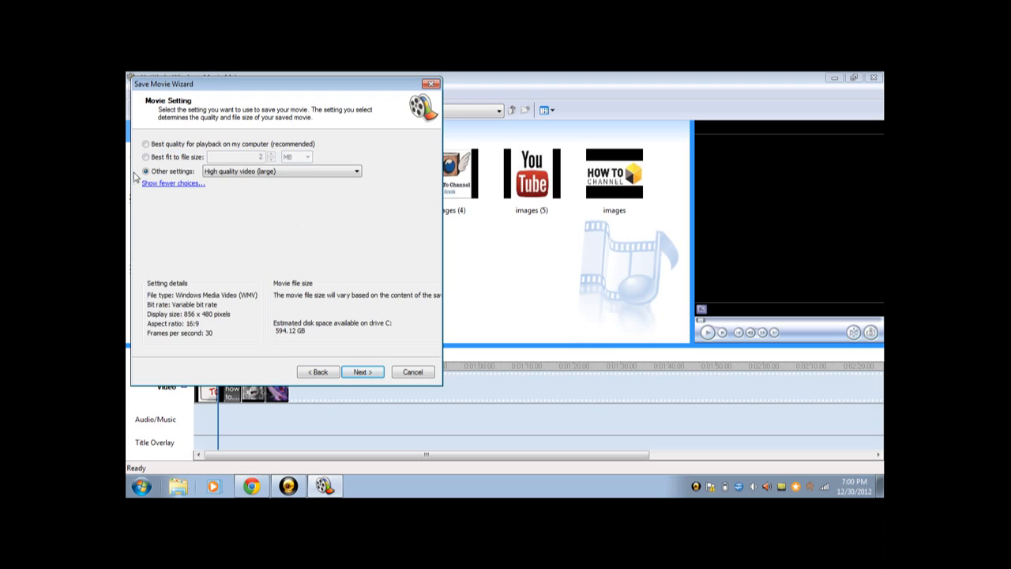
click(146, 143)
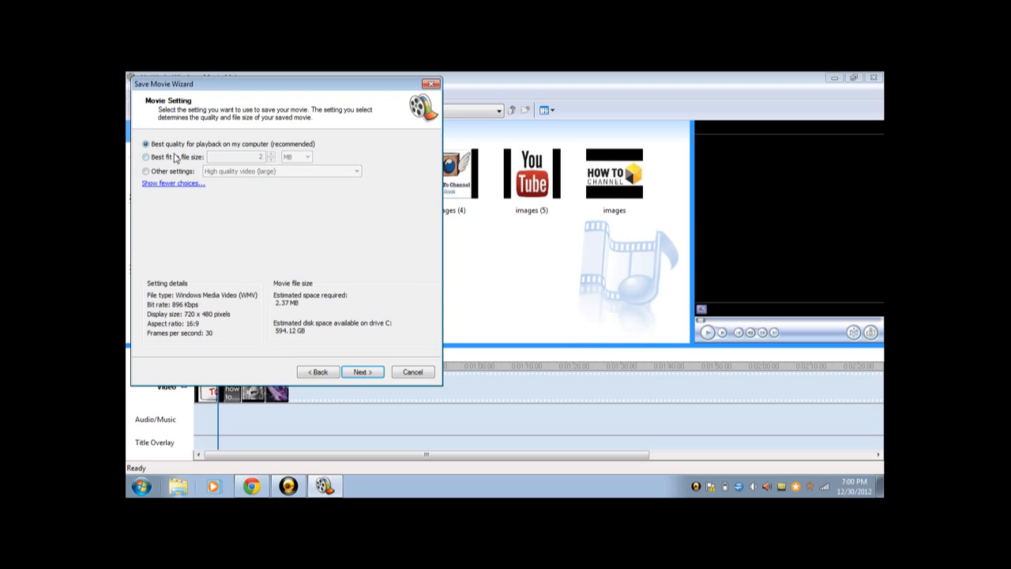
mouse_move(233, 163)
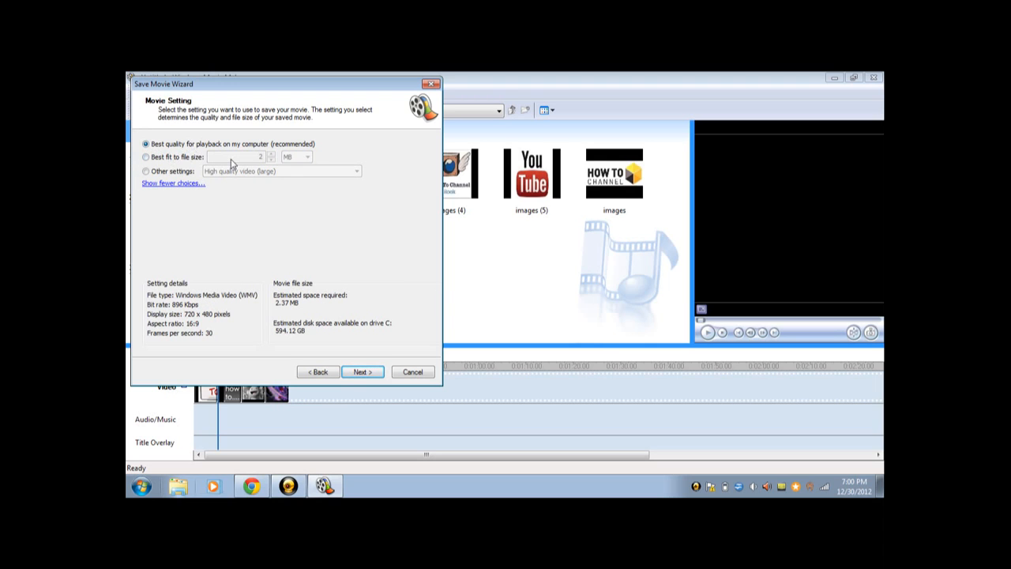
mouse_move(182, 150)
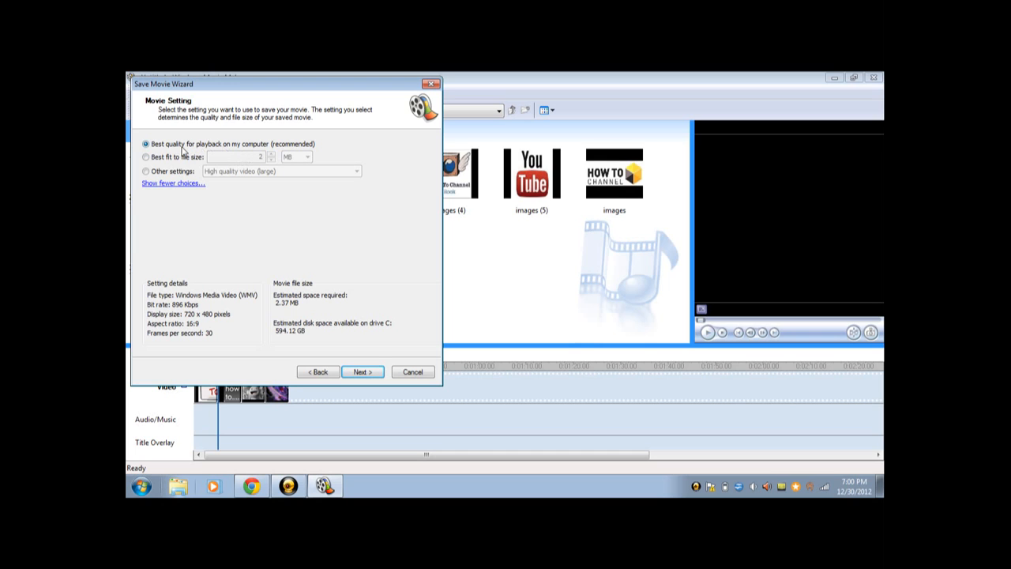
click(145, 171)
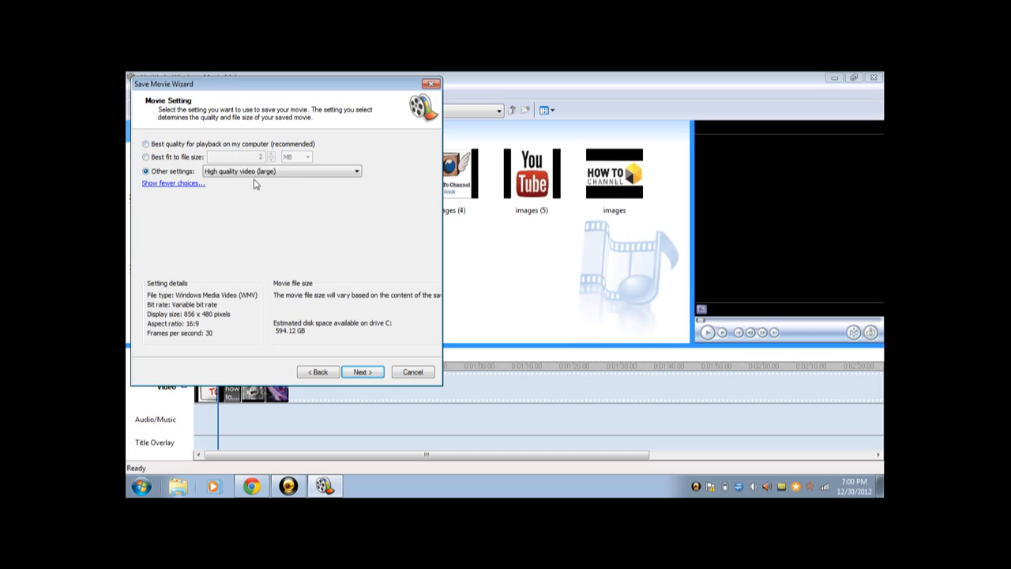
click(356, 171)
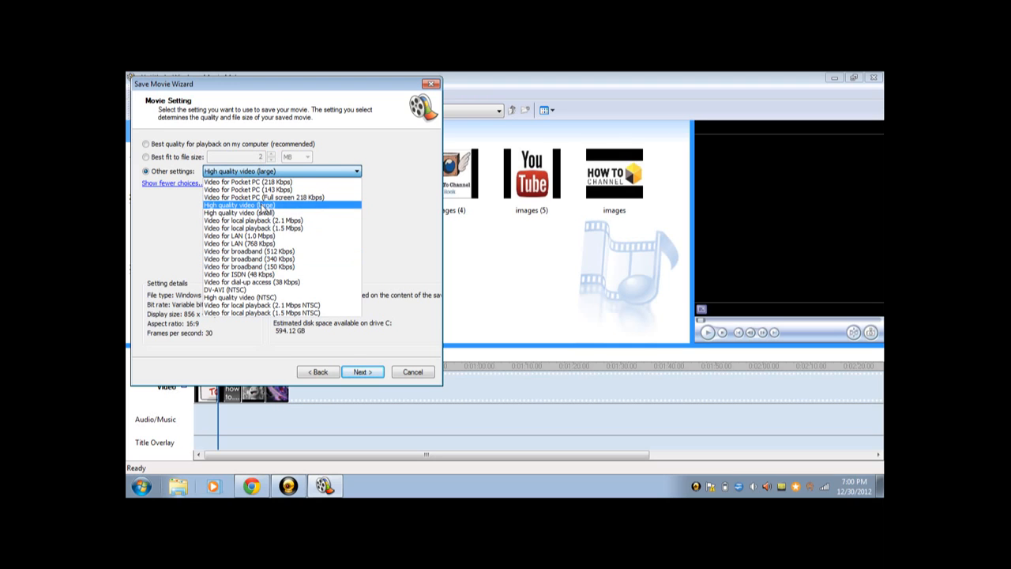
mouse_move(269, 213)
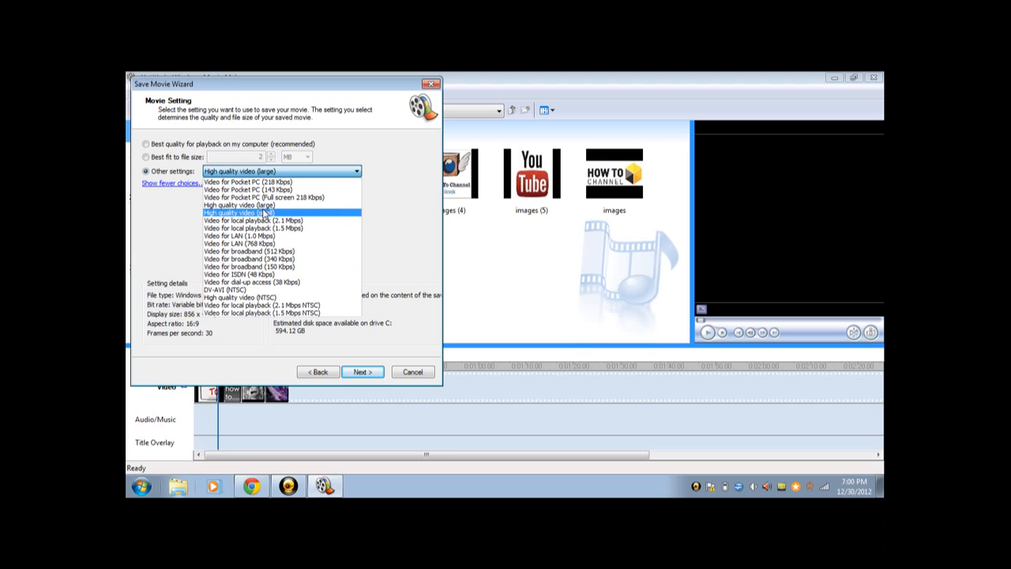
mouse_move(260, 235)
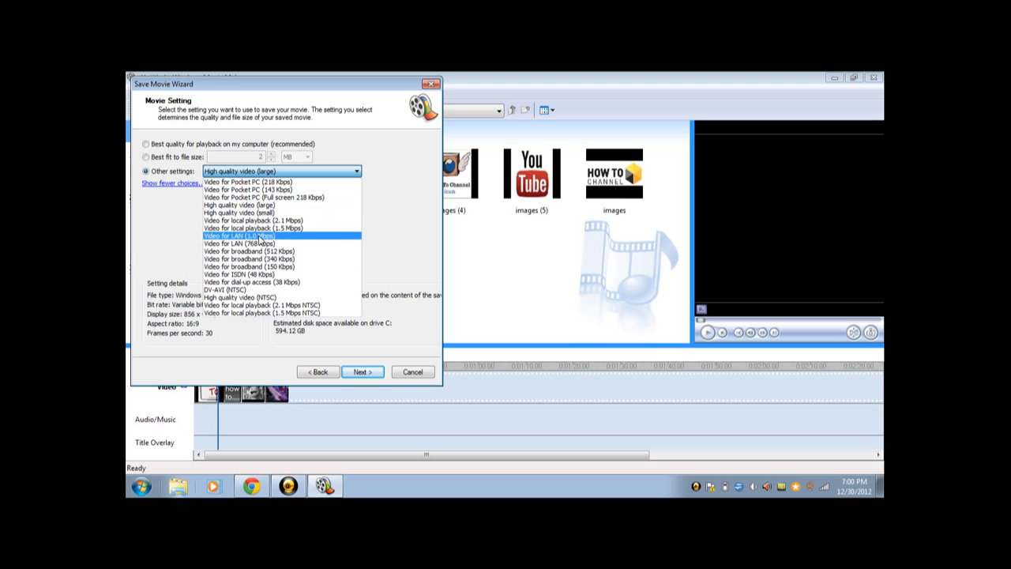
click(264, 197)
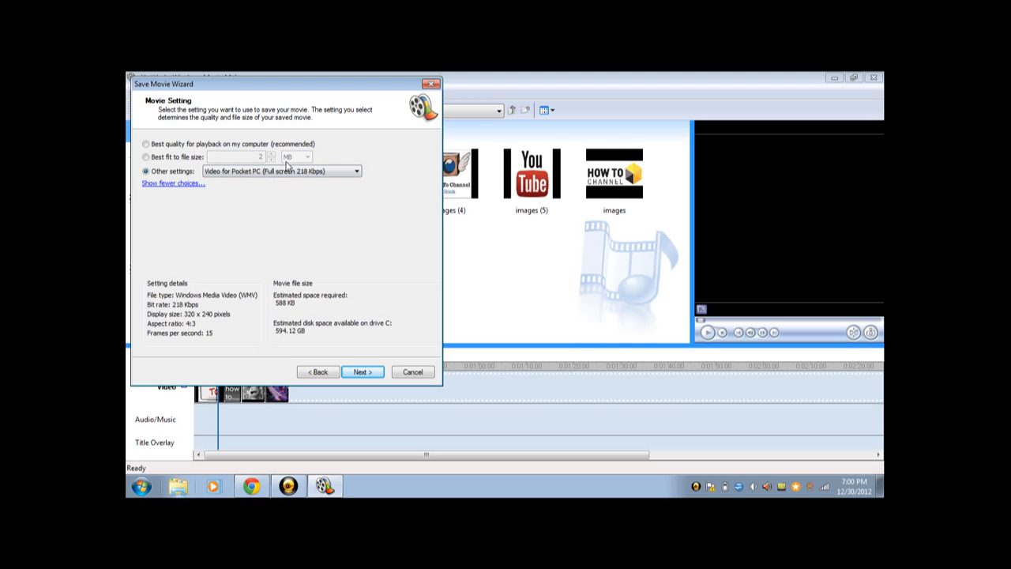
mouse_move(235, 230)
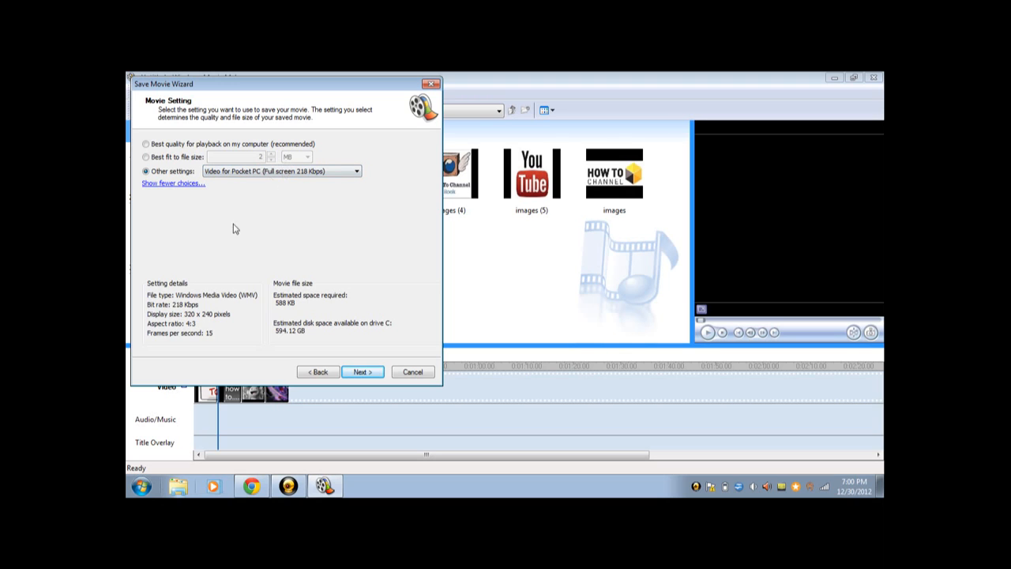
mouse_move(192, 383)
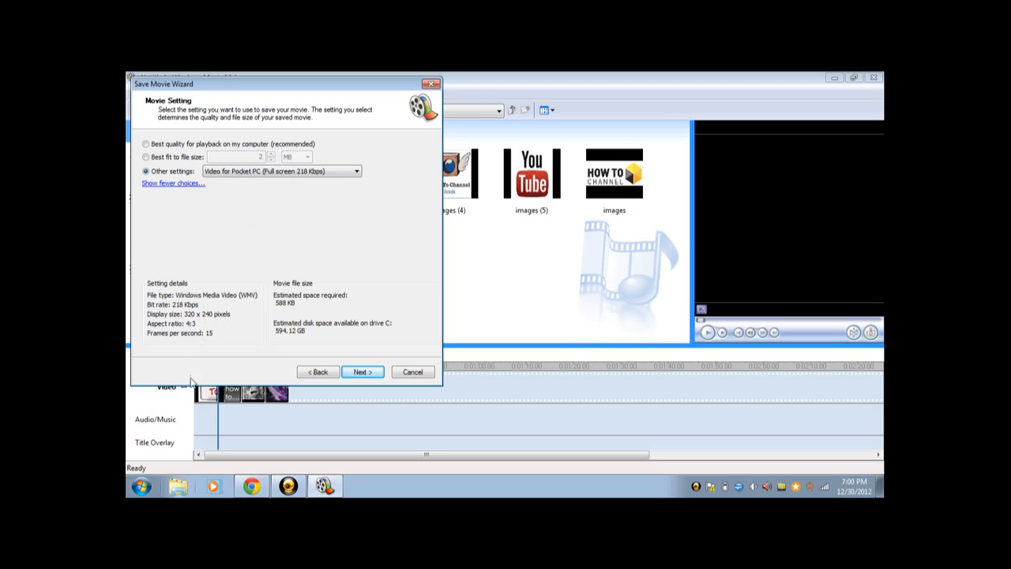
mouse_move(201, 320)
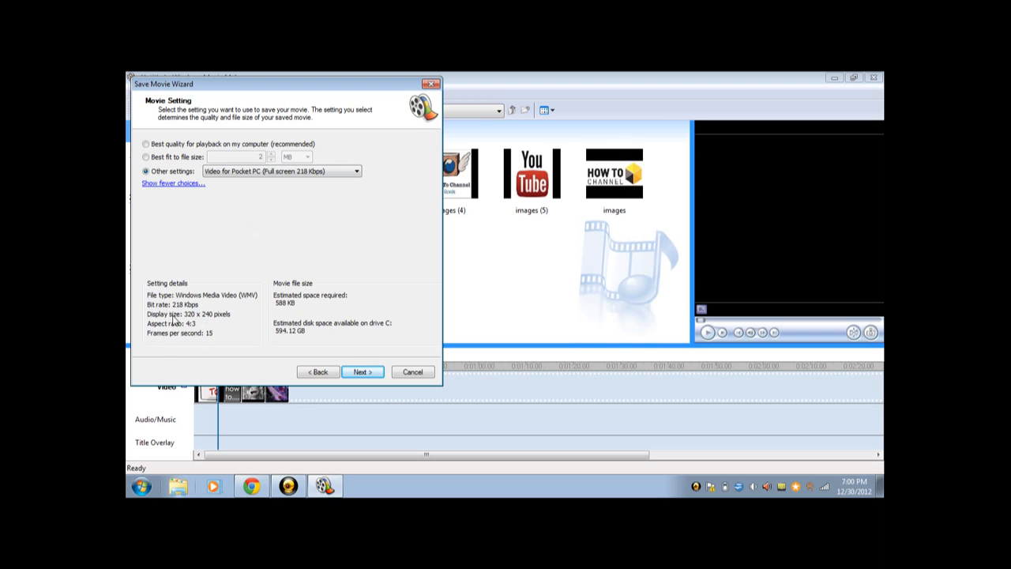
mouse_move(175, 320)
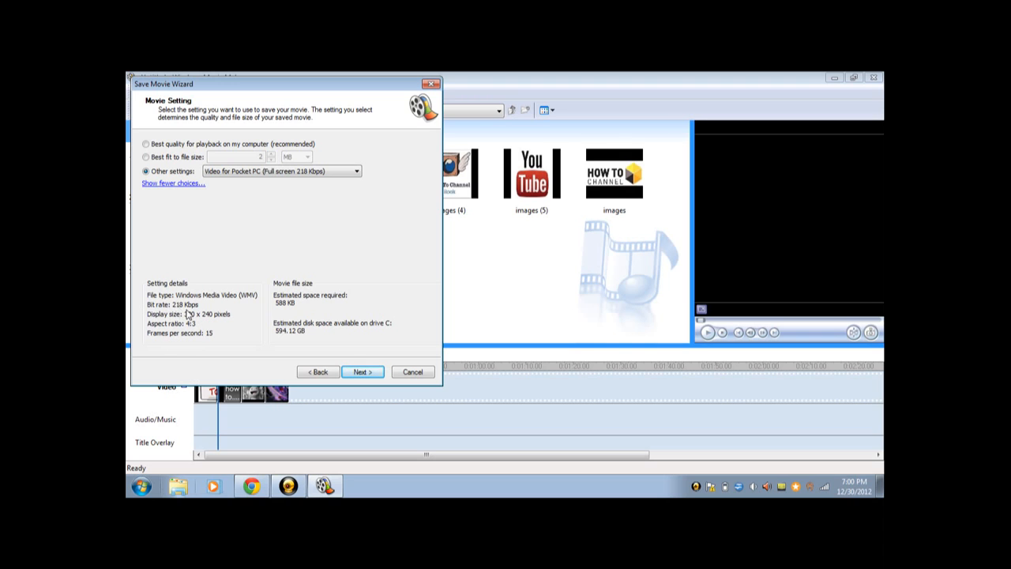
mouse_move(196, 337)
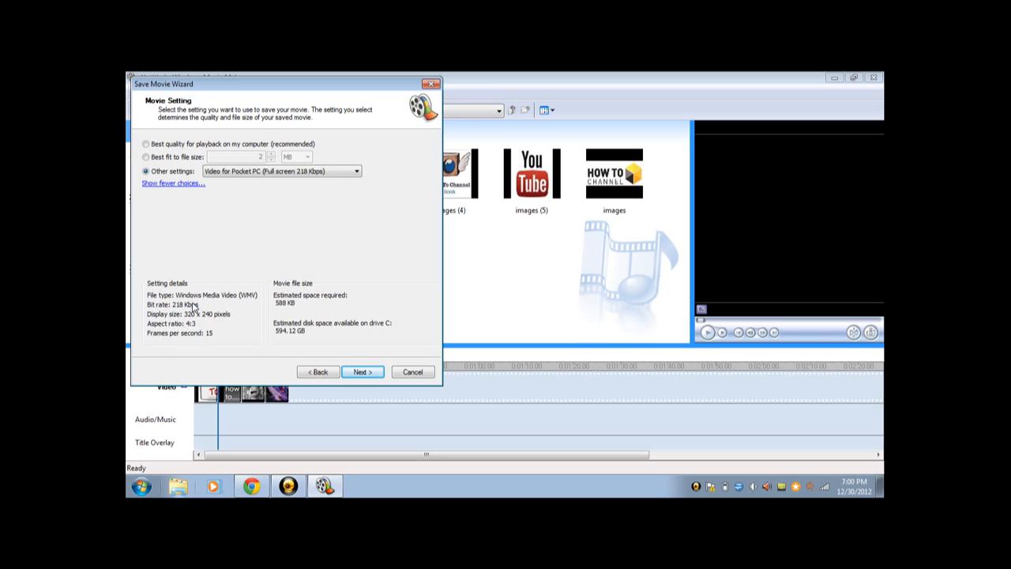
mouse_move(200, 320)
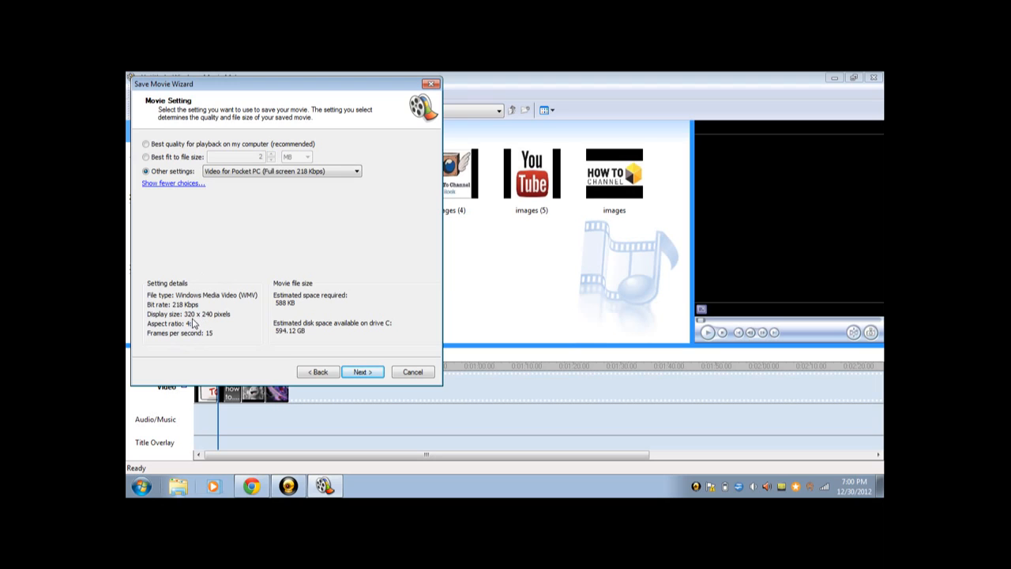
mouse_move(202, 322)
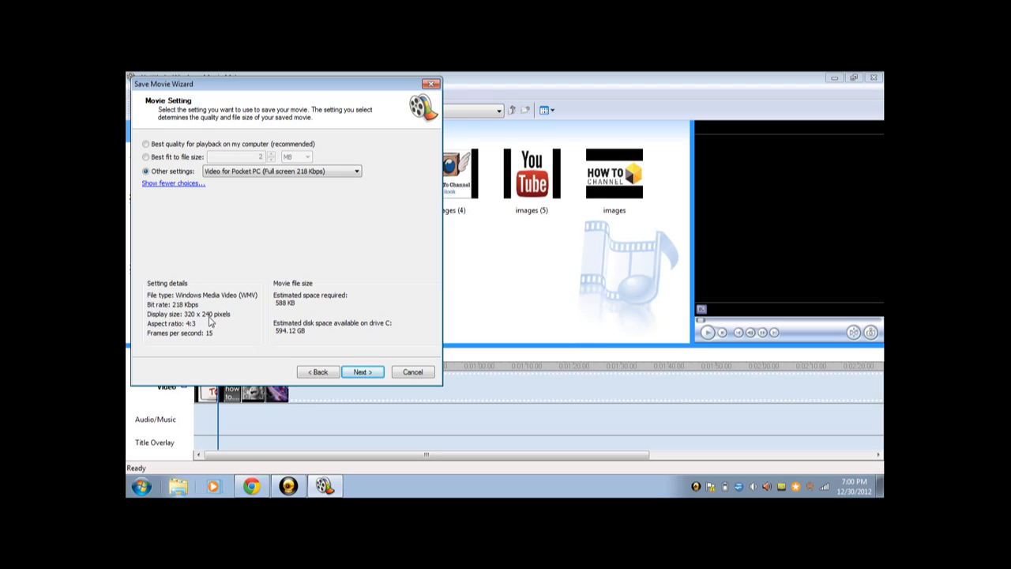
mouse_move(172, 341)
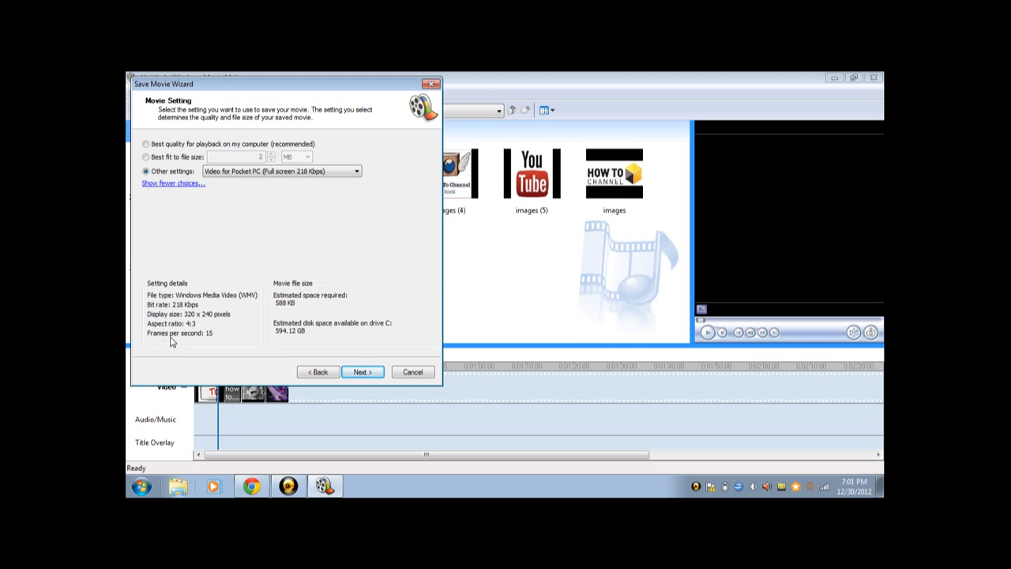
mouse_move(183, 338)
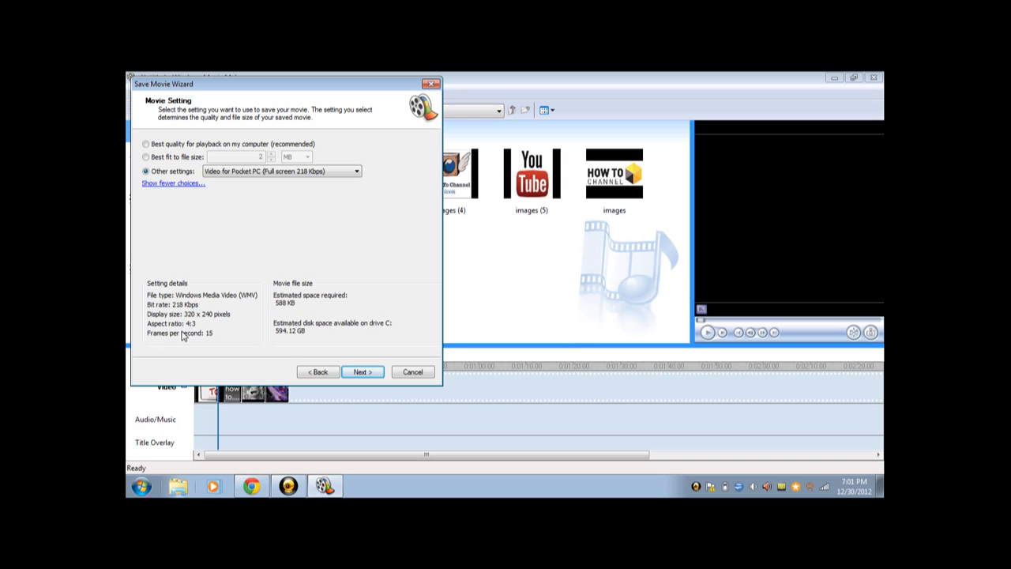
mouse_move(274, 219)
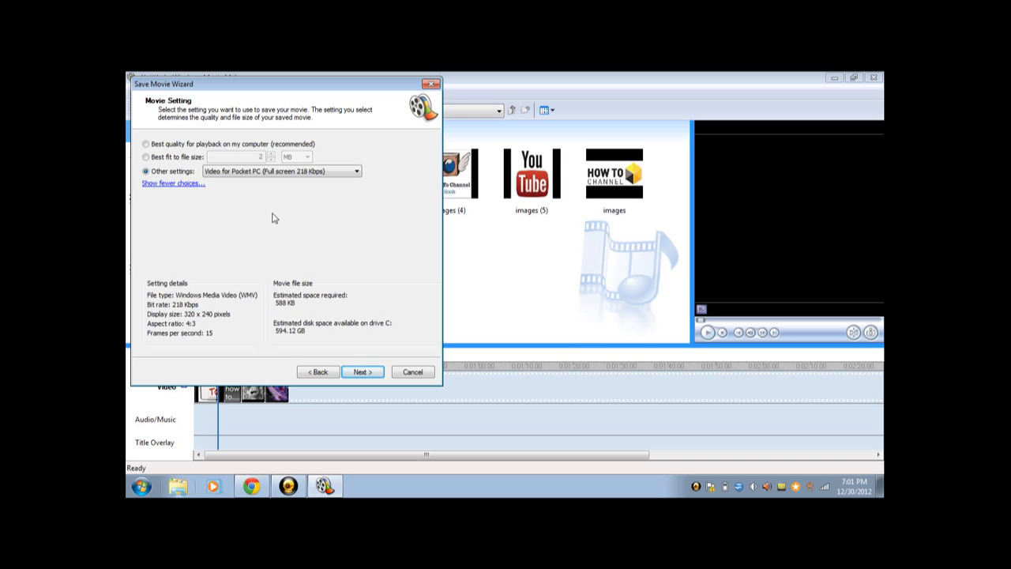
Step: Choose the High quality video (large) preset (16:9 WMV, 856 x 480) and save
click(356, 172)
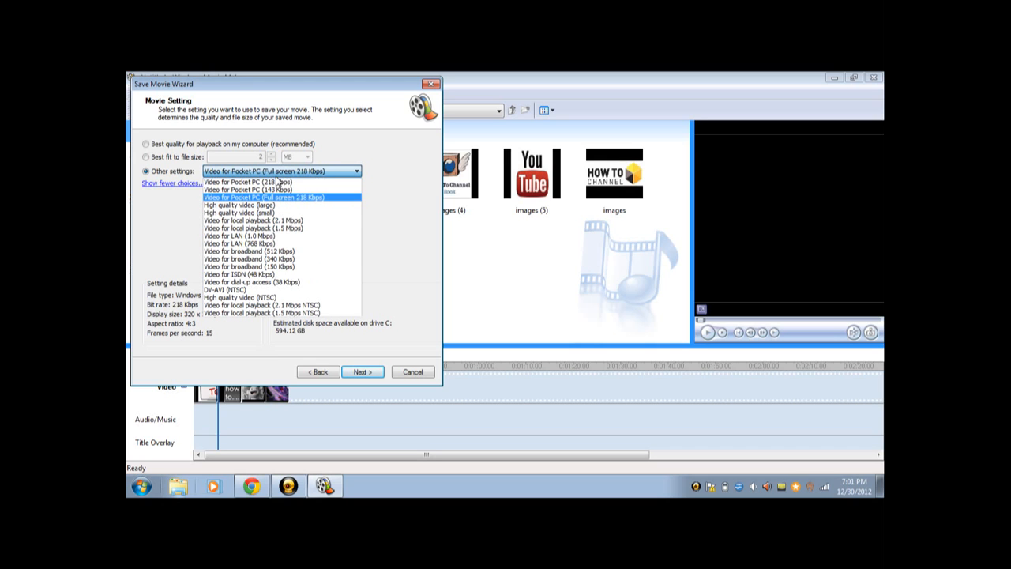
mouse_move(275, 205)
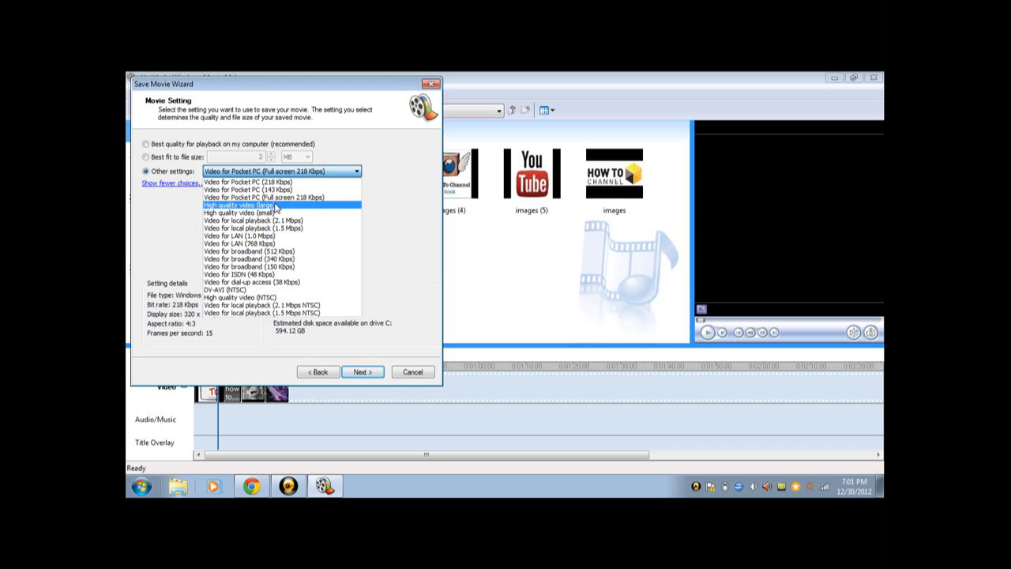
click(264, 205)
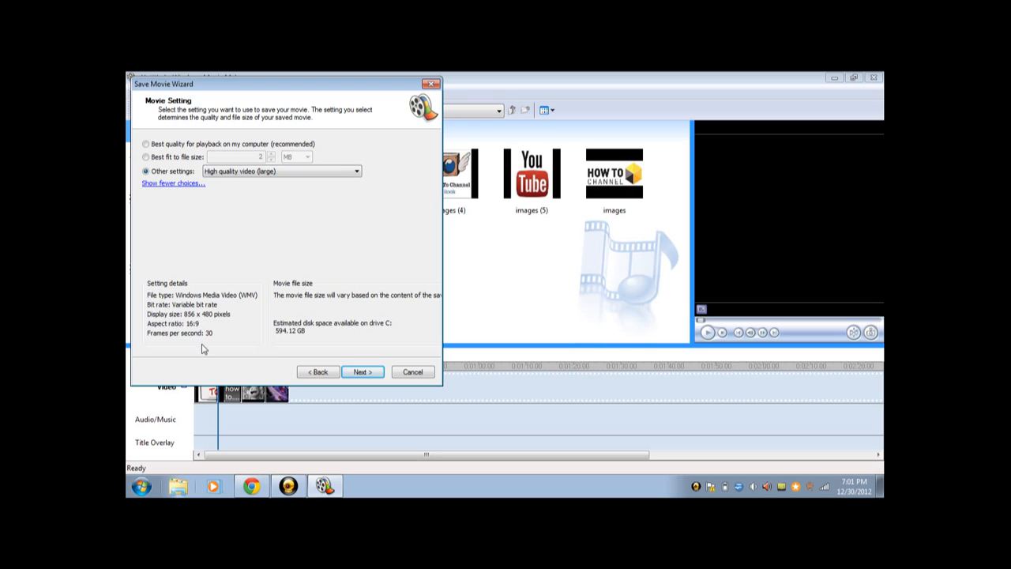
mouse_move(290, 316)
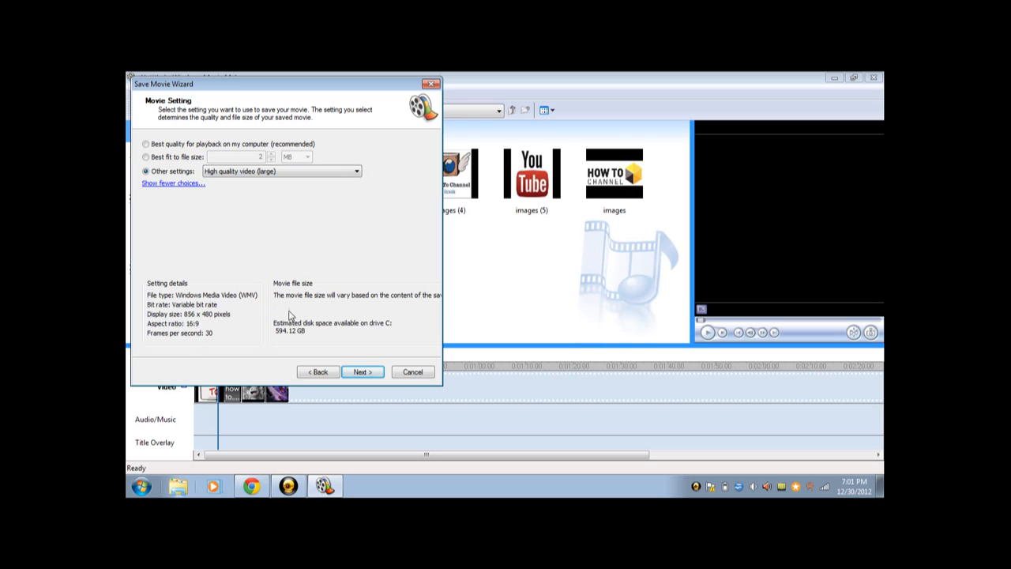
mouse_move(291, 166)
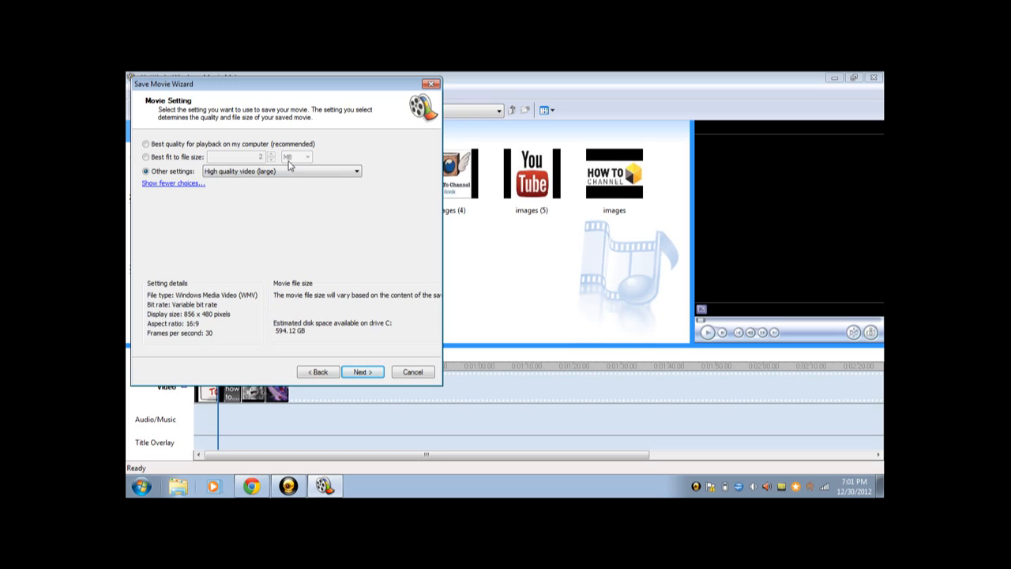
click(357, 171)
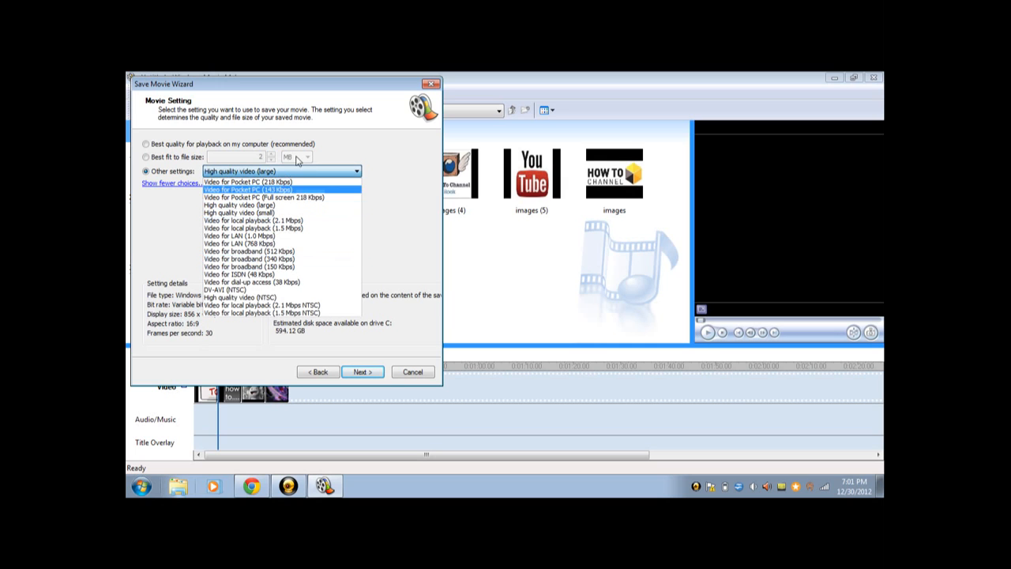
mouse_move(269, 215)
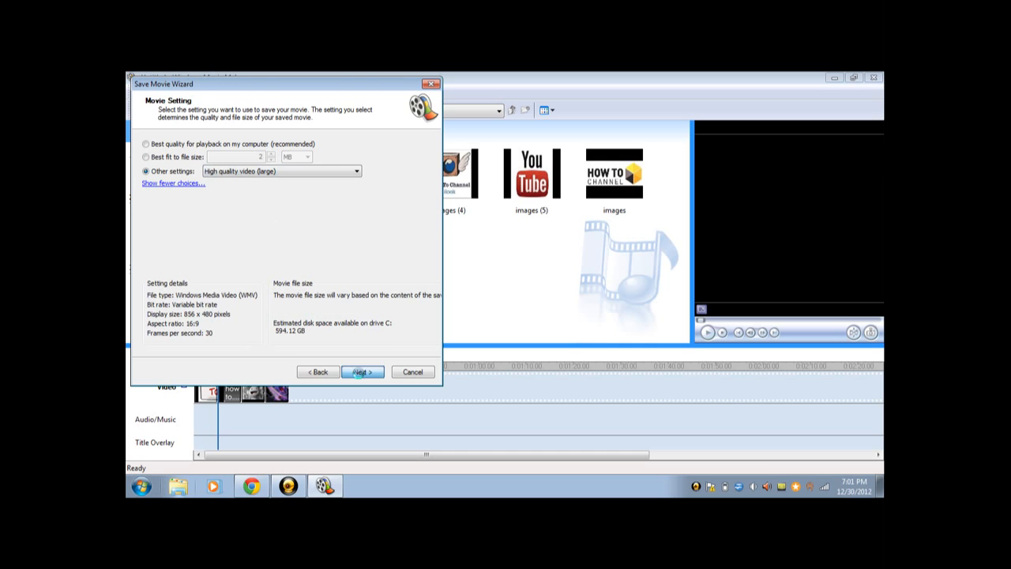
click(362, 371)
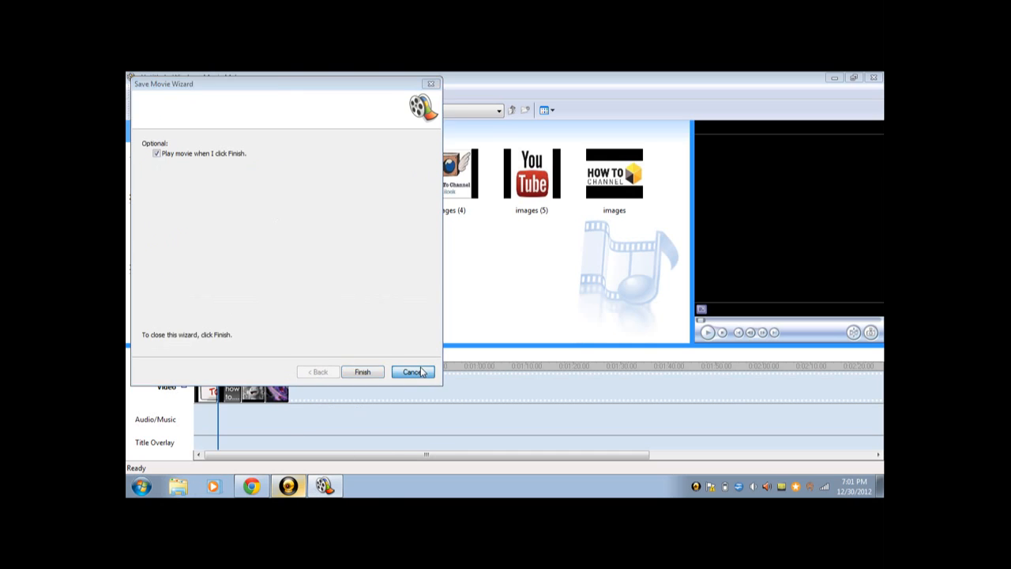
Step: Finish and close the Save Movie Wizard
click(412, 372)
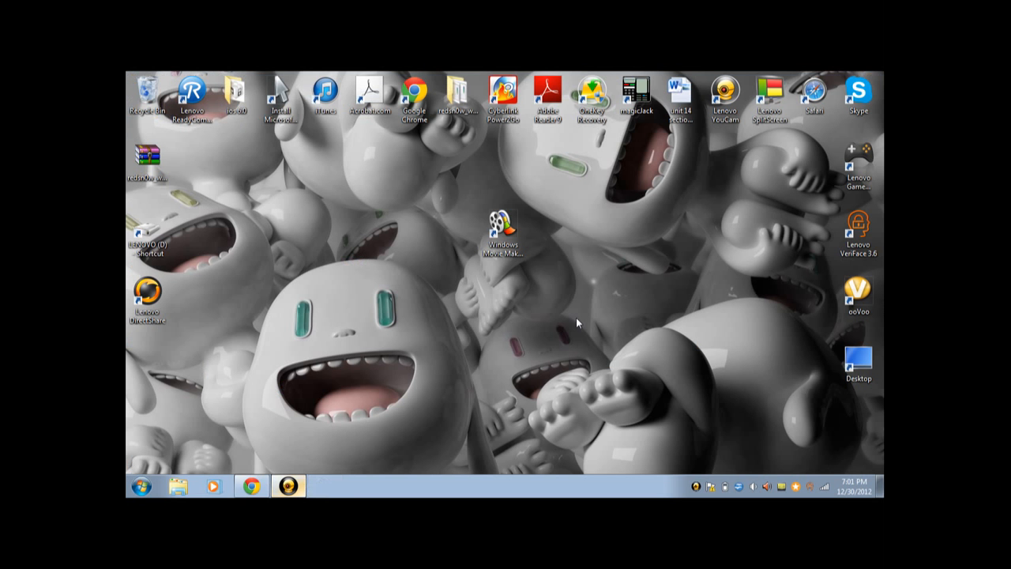
Step: Drag the Movie Maker shortcut back to the left column below Lenovo DirectShare
click(503, 225)
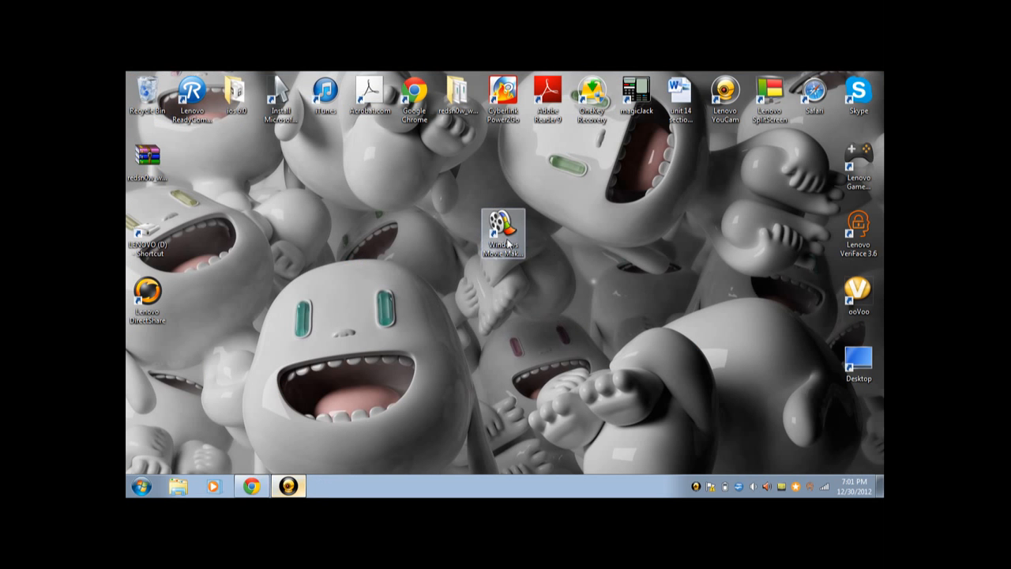
drag(504, 229, 148, 371)
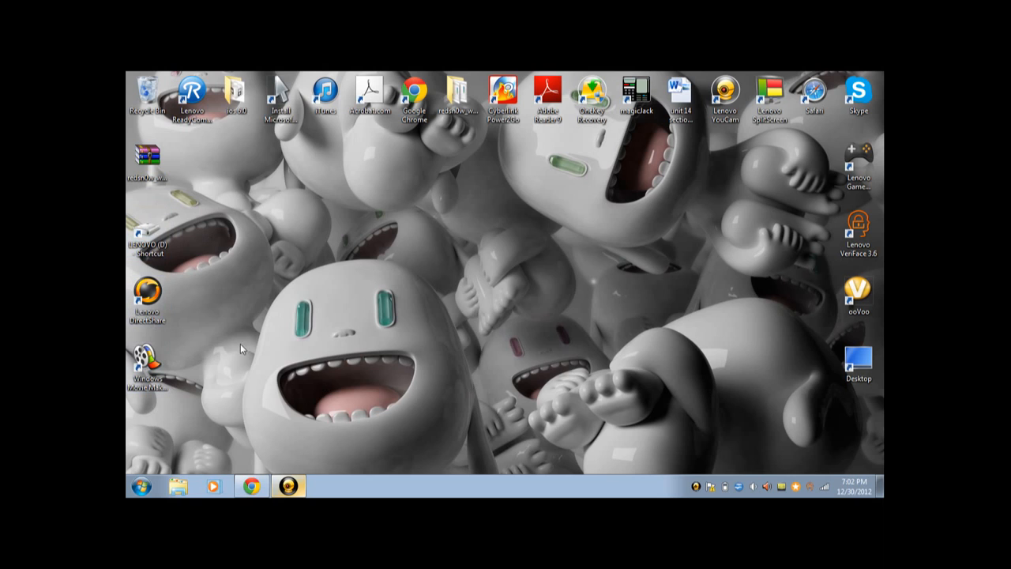
mouse_move(375, 233)
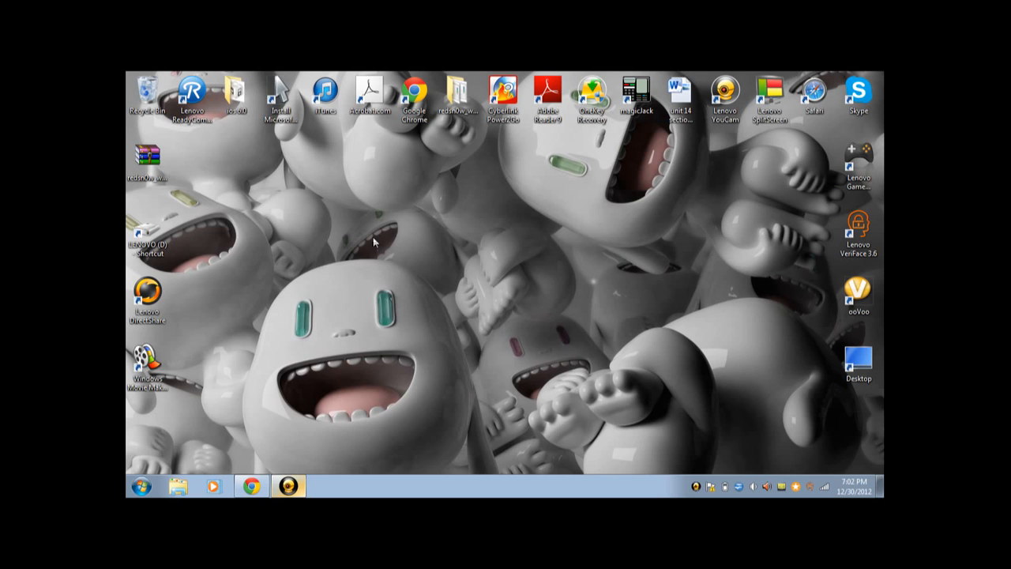
mouse_move(387, 350)
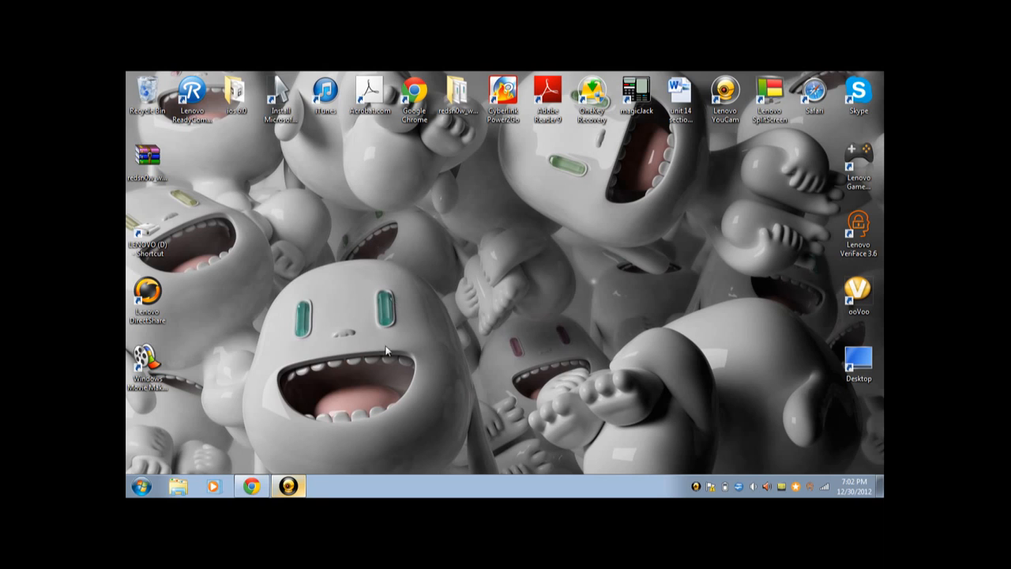
click(288, 485)
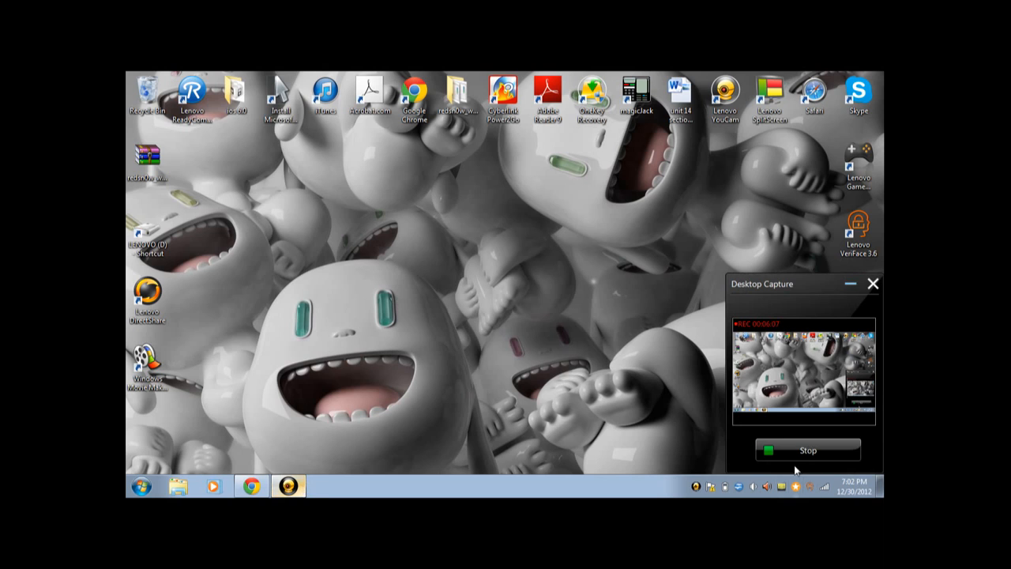